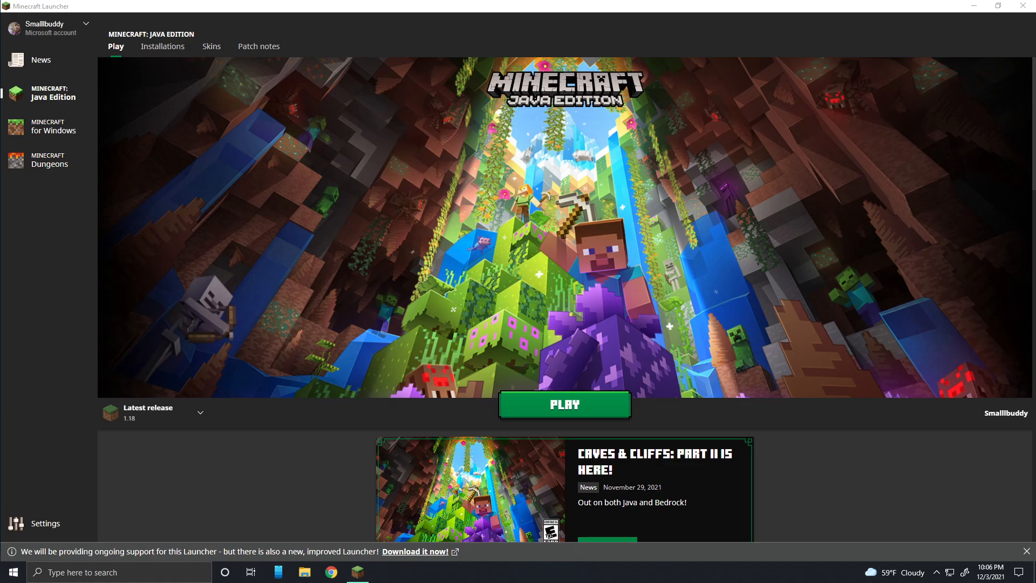
{"action": "mouse_move", "coordinate": [607, 348]}
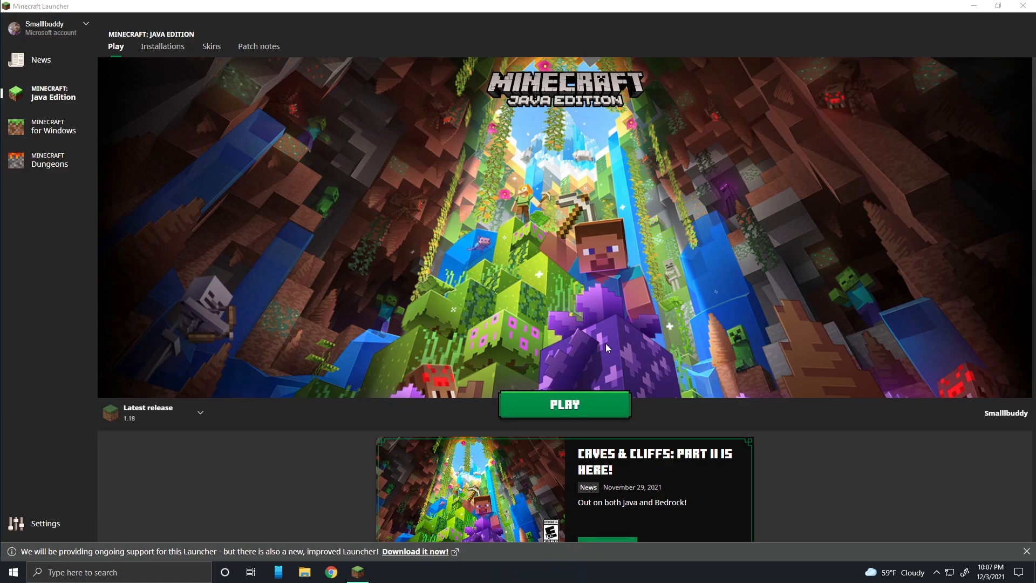
Switch to the Installations tab to list the Java Edition installations.
{"action": "left_click", "coordinate": [162, 47]}
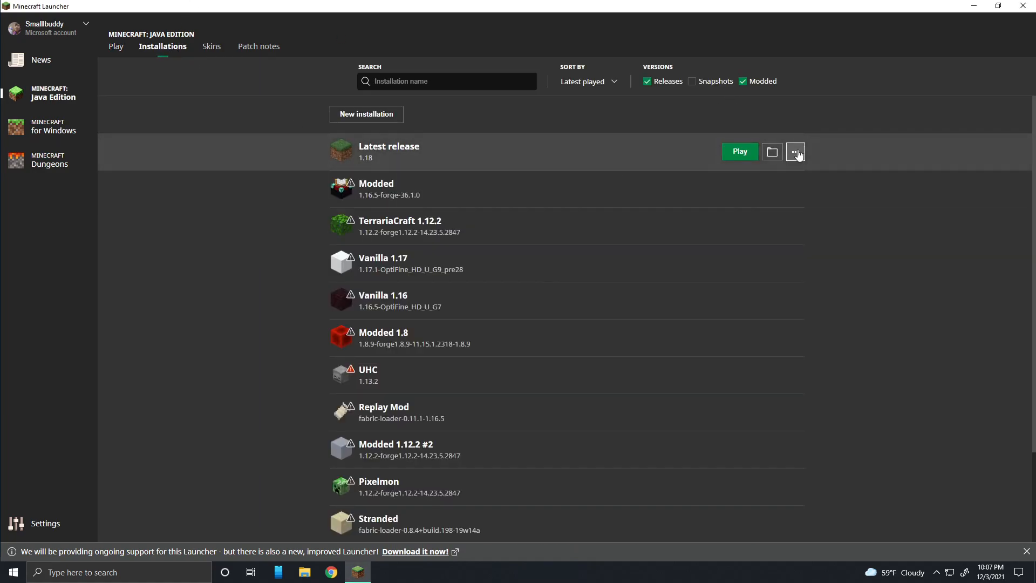
{"action": "mouse_move", "coordinate": [584, 93]}
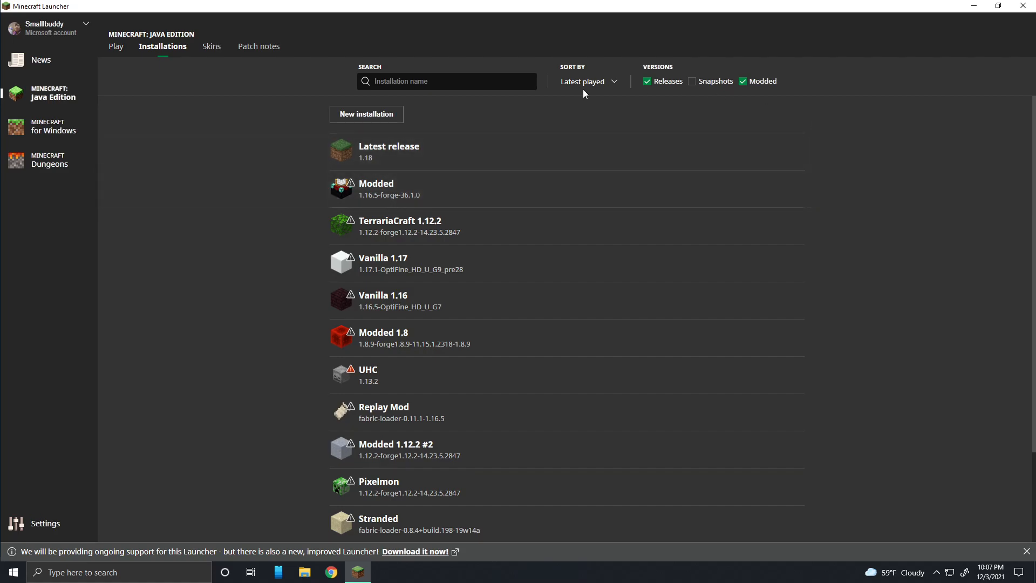
Edit the Latest release installation so its game directory is Desktop\saves.
{"action": "left_click", "coordinate": [794, 151]}
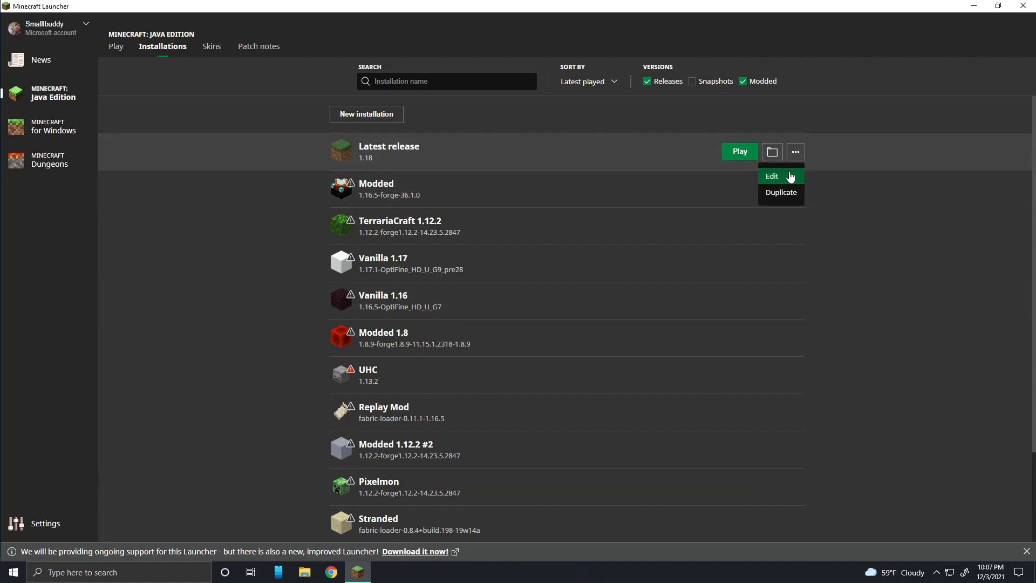
{"action": "left_click", "coordinate": [771, 176]}
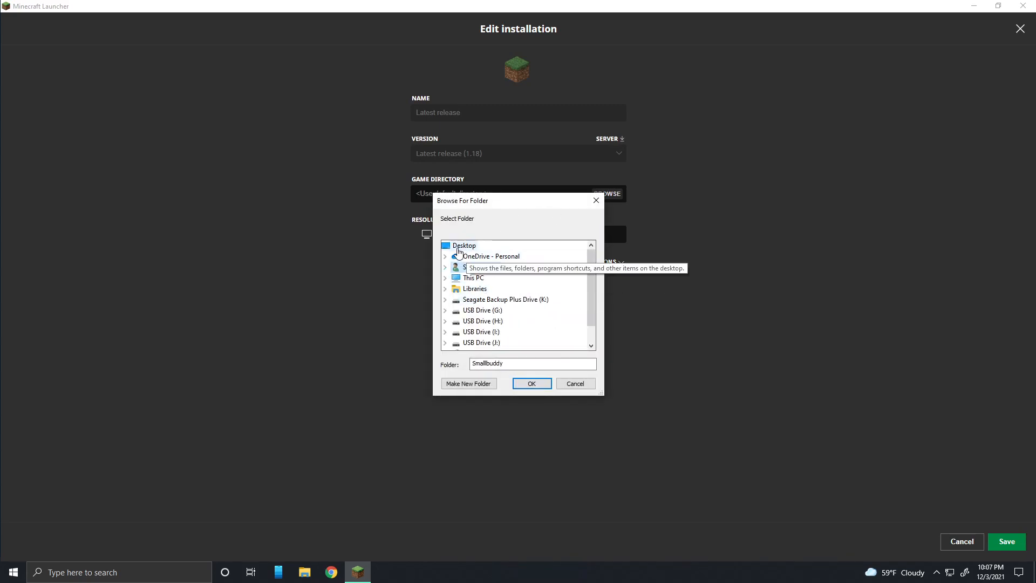
{"action": "left_click", "coordinate": [531, 383]}
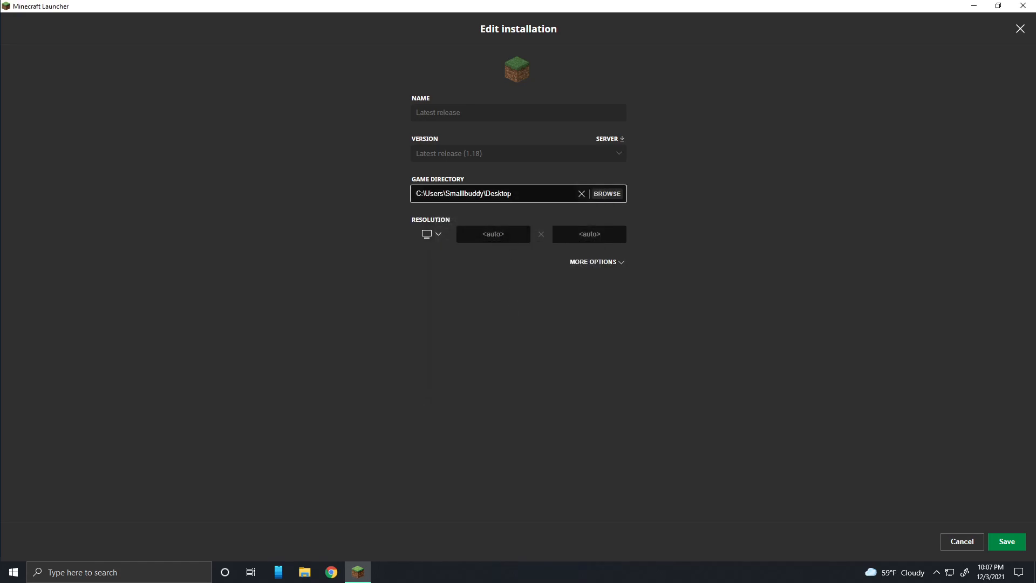
{"action": "type", "text": "sav"}
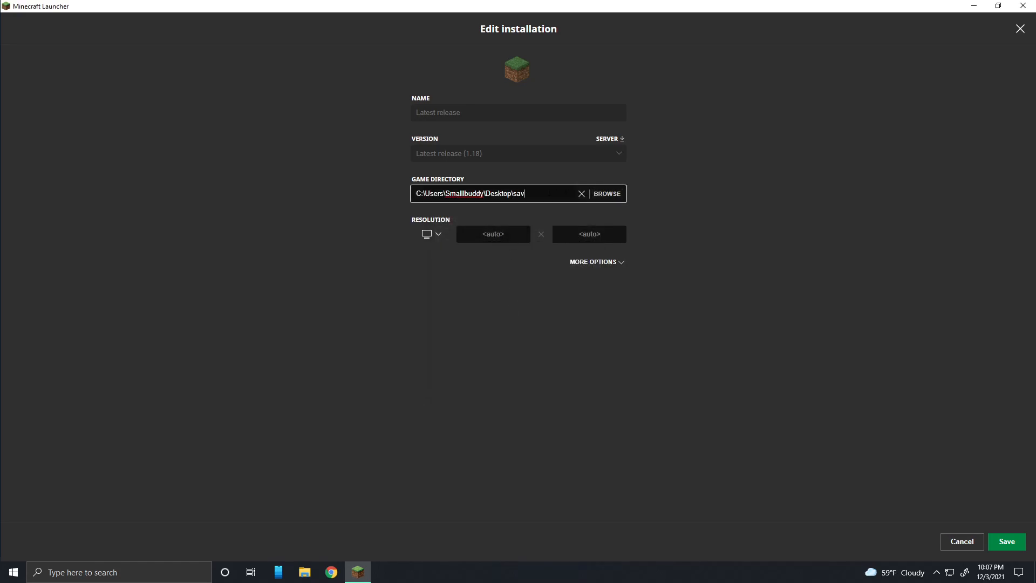
{"action": "type", "text": "es"}
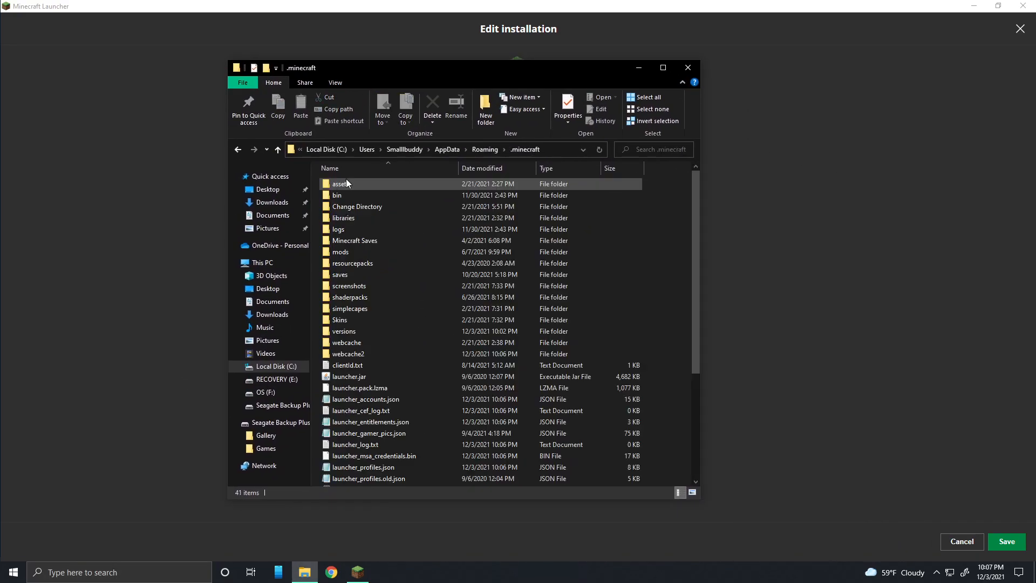
Open .minecraft's saves folder, then create a new 'saves' folder on the desktop.
{"action": "double_click", "coordinate": [340, 273]}
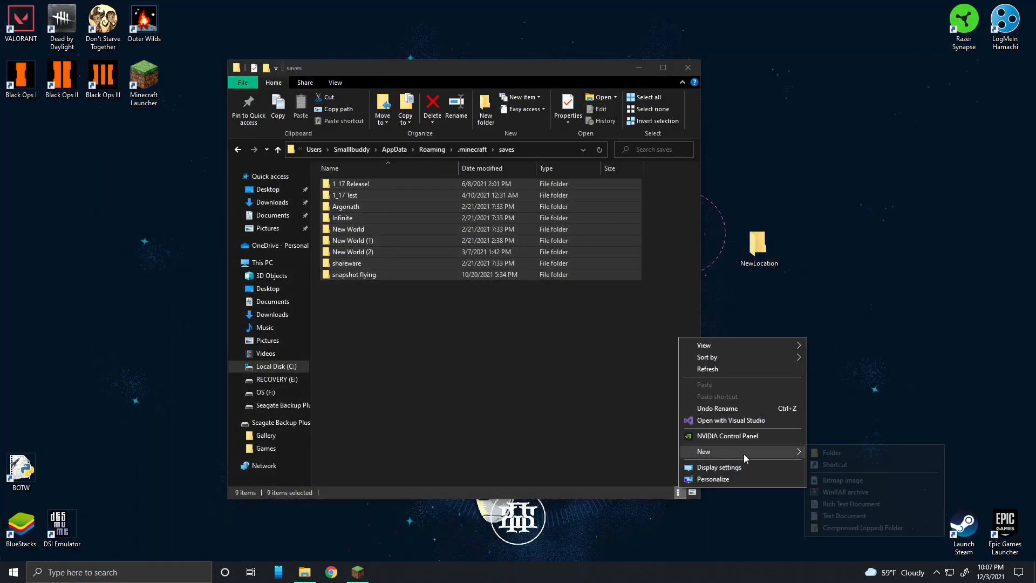
{"action": "left_click", "coordinate": [374, 351]}
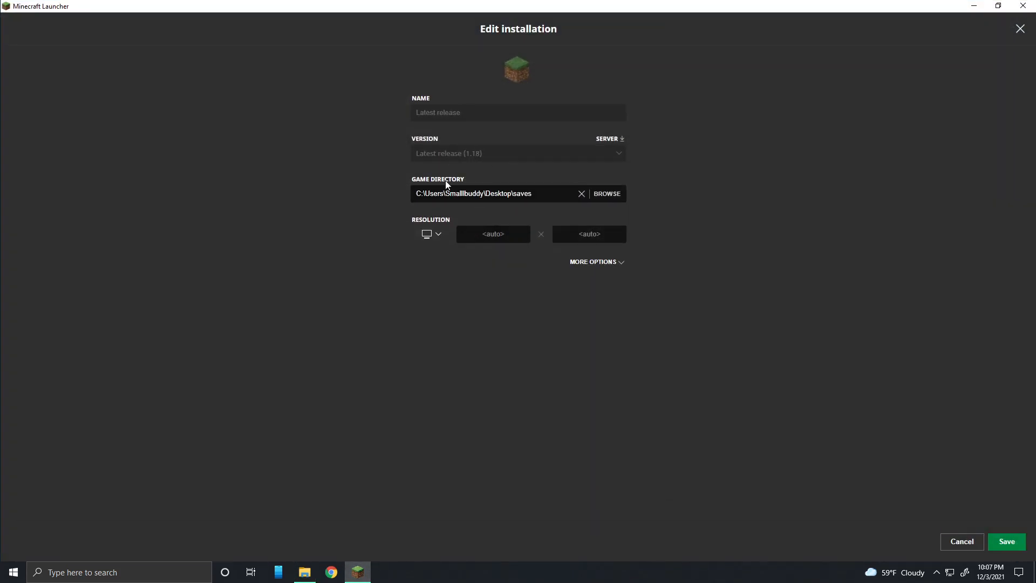
{"action": "mouse_move", "coordinate": [399, 205]}
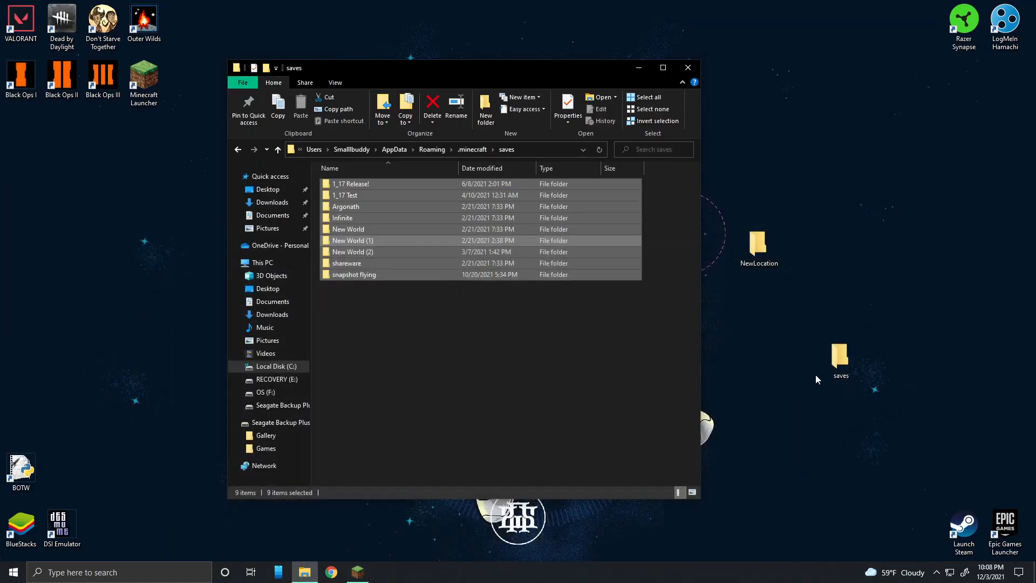
{"action": "left_click", "coordinate": [356, 572]}
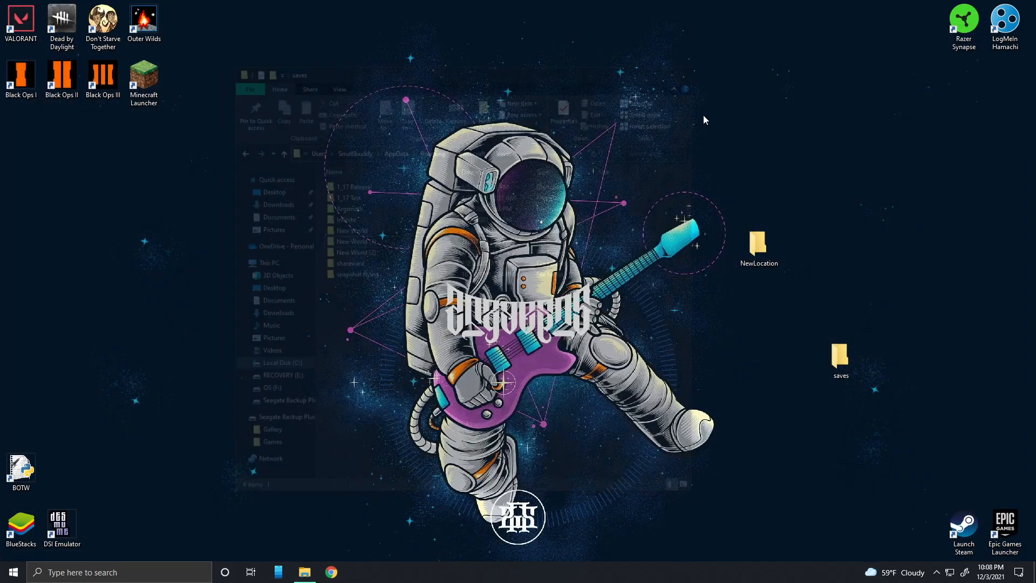
Search 'cmd' and run Command Prompt as administrator.
{"action": "left_click", "coordinate": [119, 571]}
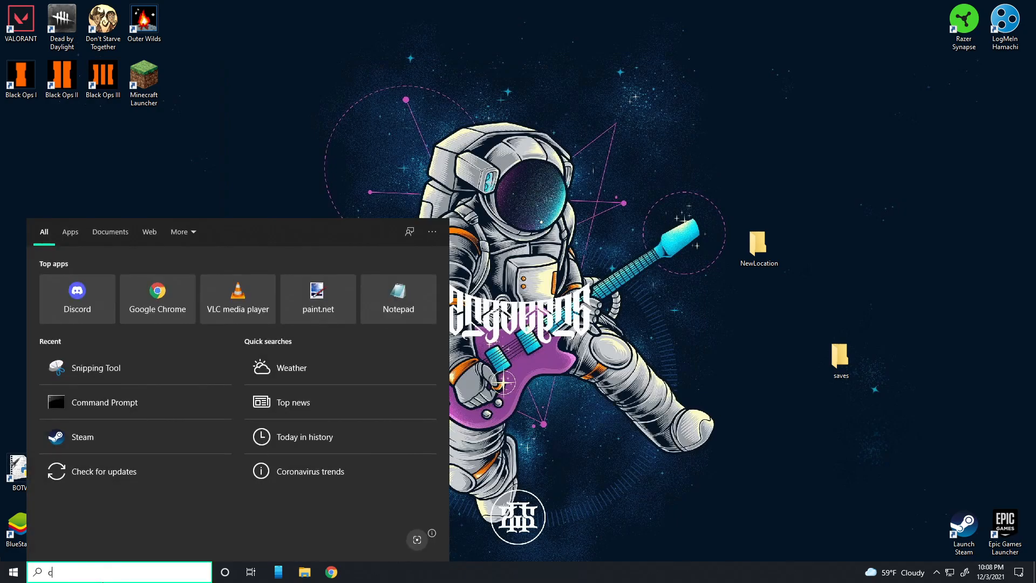
{"action": "type", "text": "cmd"}
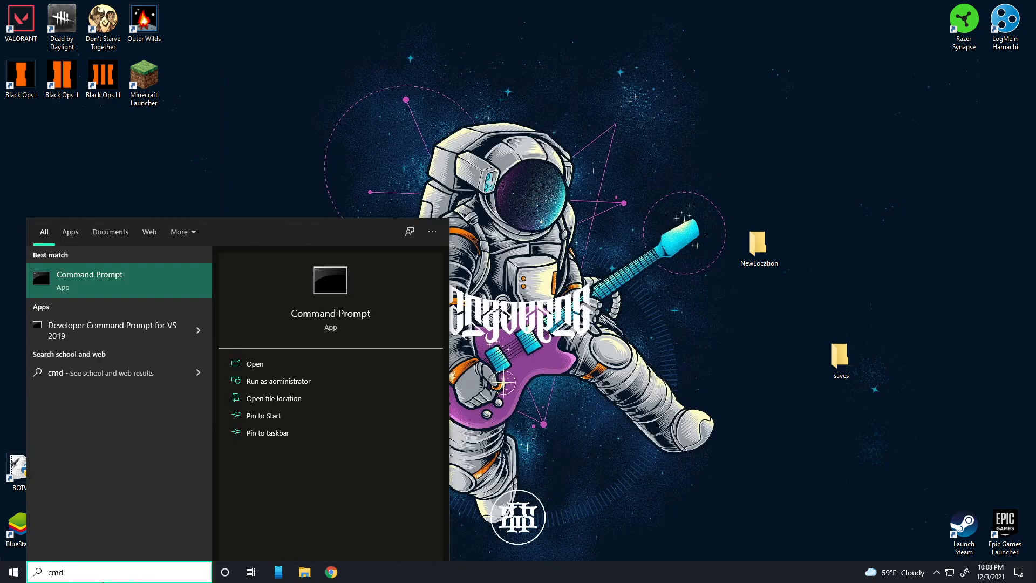
{"action": "mouse_move", "coordinate": [114, 330]}
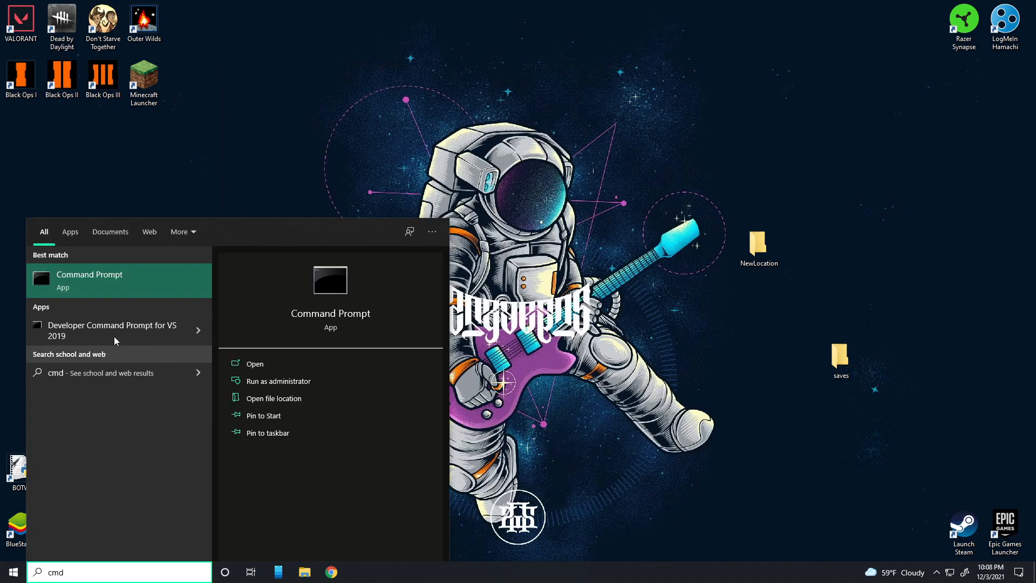
{"action": "right_click", "coordinate": [89, 274]}
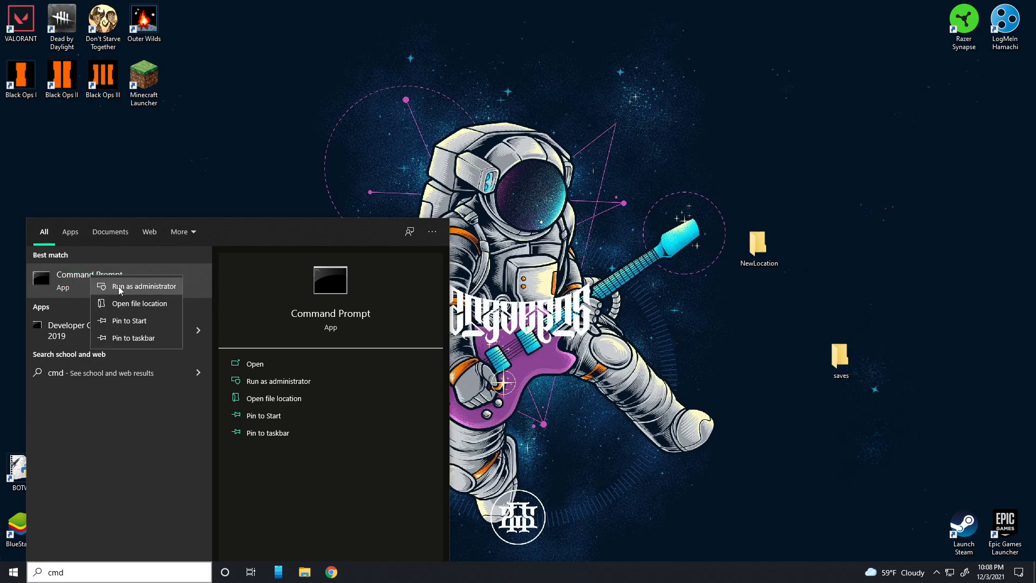
{"action": "left_click", "coordinate": [143, 286]}
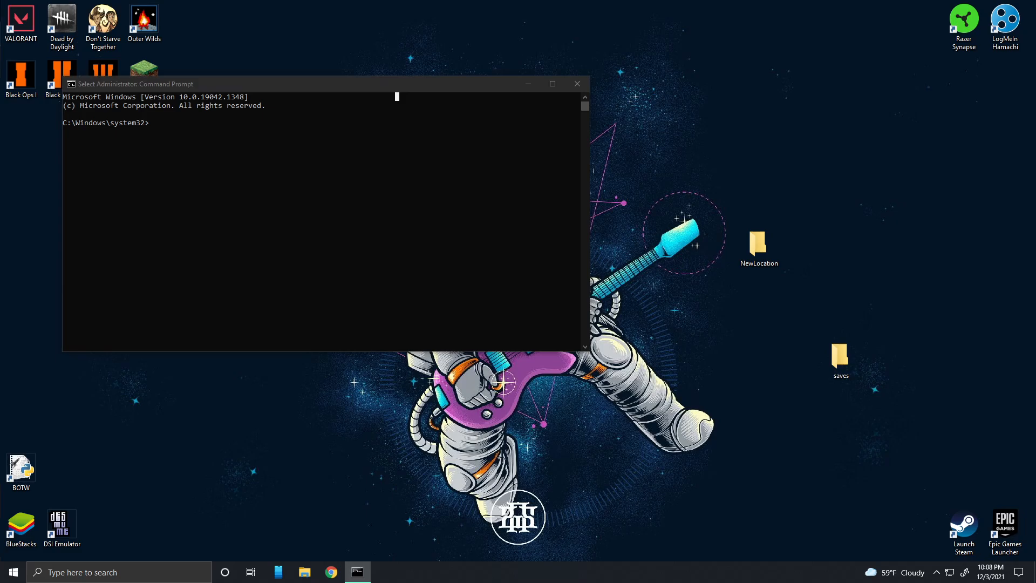
{"action": "mouse_move", "coordinate": [235, 220]}
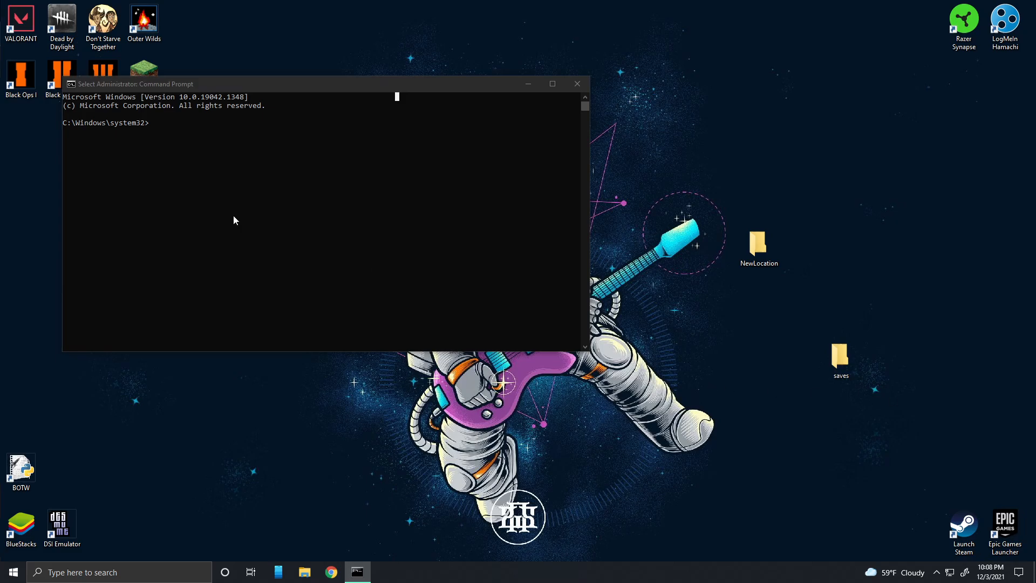
Change into %appdata% and paste the mklink /D ".minecraft" template, selecting the drive placeholder.
{"action": "left_click", "coordinate": [264, 231]}
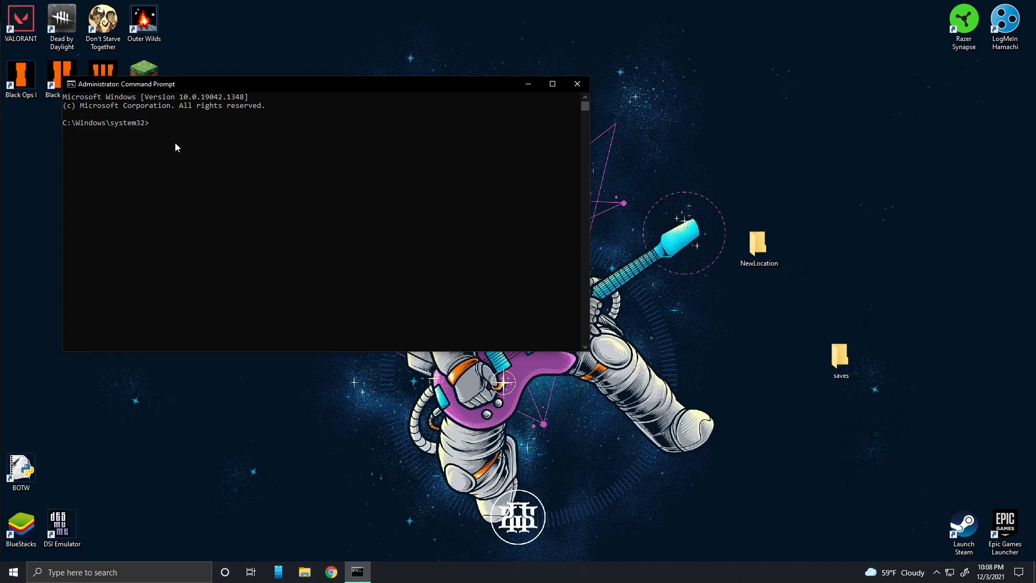
{"action": "type", "text": "cd %appdata%"}
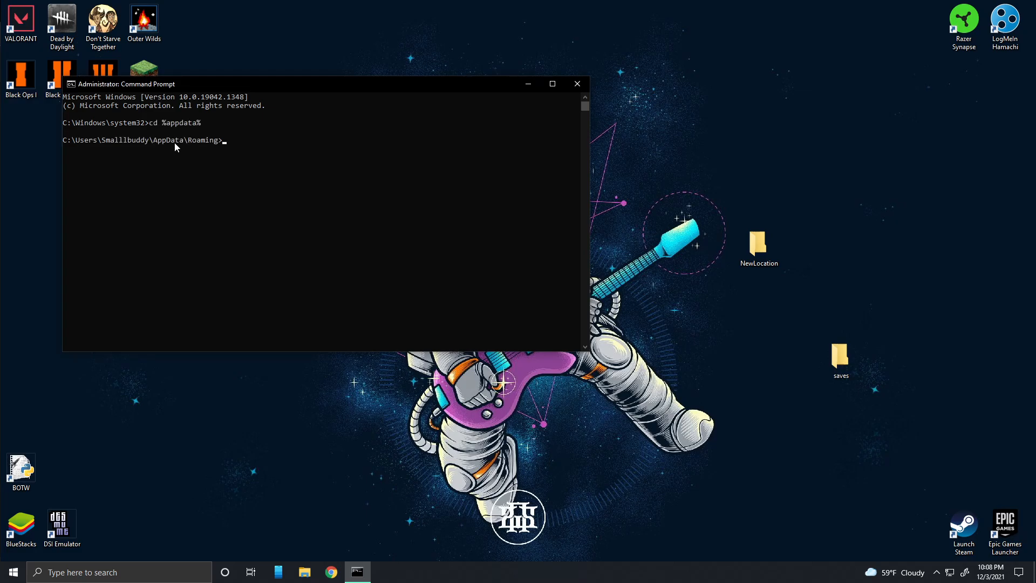
{"action": "mouse_move", "coordinate": [304, 572]}
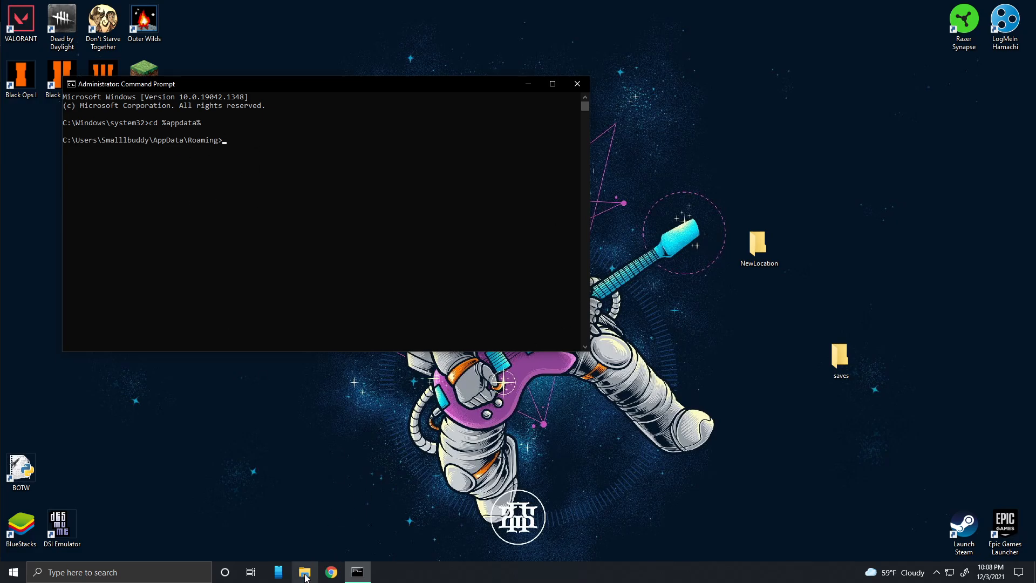
{"action": "left_click", "coordinate": [304, 572]}
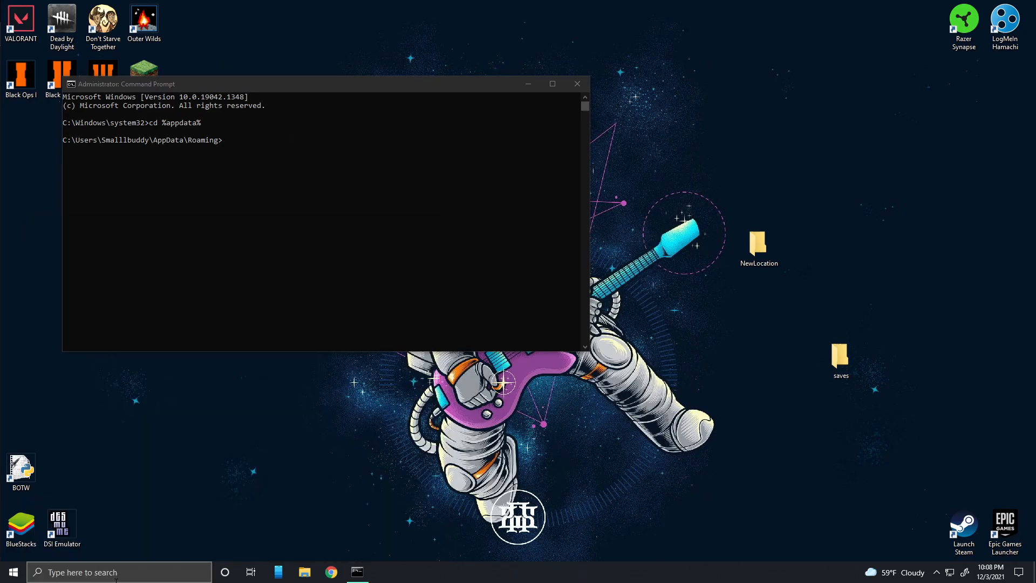
{"action": "left_click", "coordinate": [303, 571]}
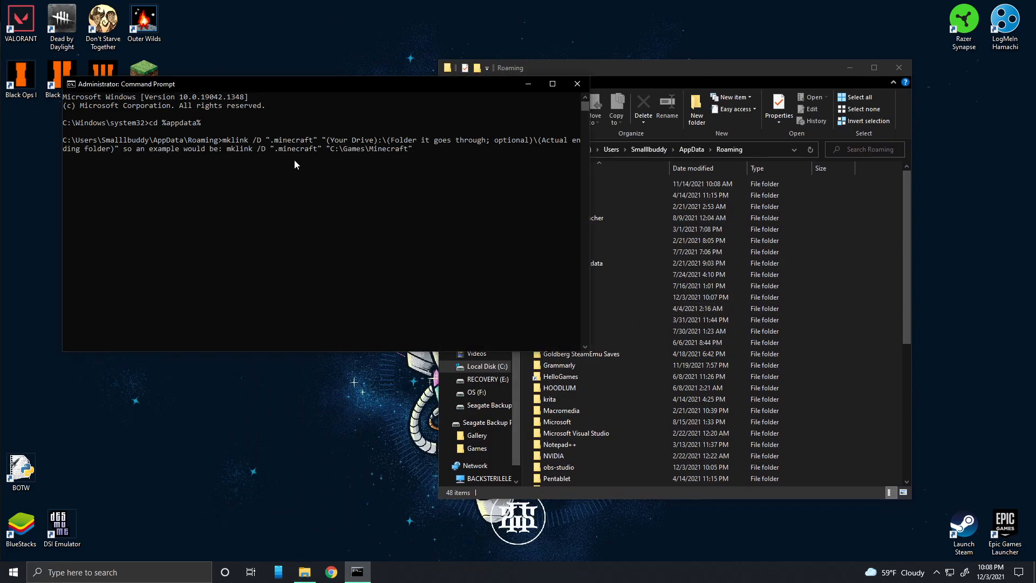
{"action": "mouse_move", "coordinate": [276, 149]}
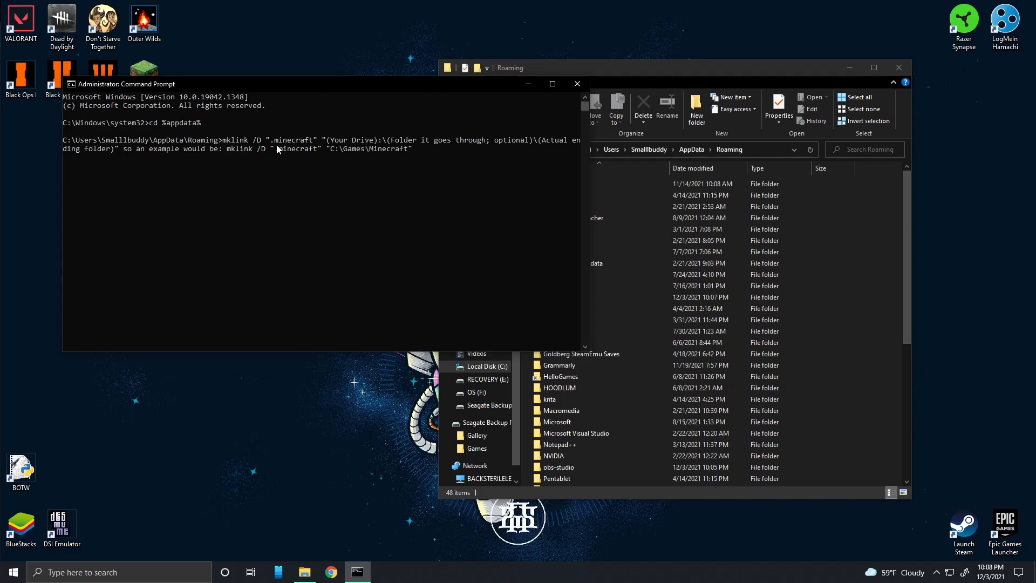
{"action": "double_click", "coordinate": [277, 139]}
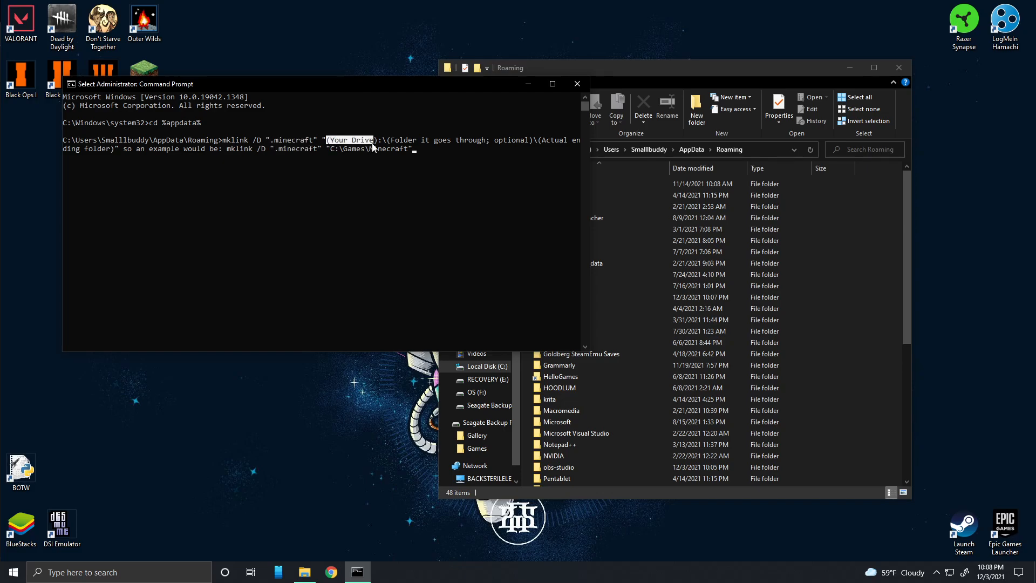
{"action": "mouse_move", "coordinate": [410, 156]}
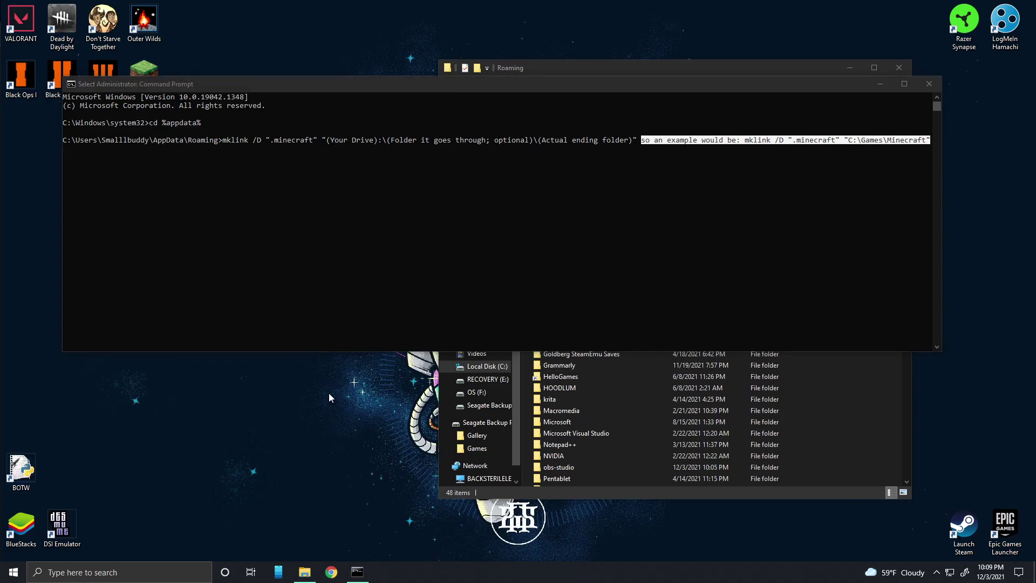
Create a new text document on the desktop and open it.
{"action": "right_click", "coordinate": [330, 397]}
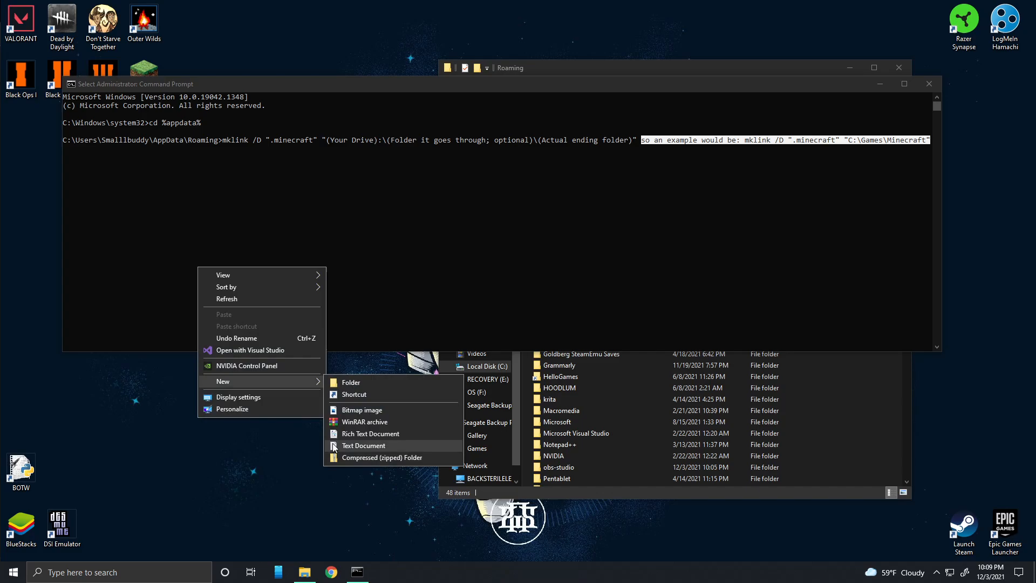
{"action": "left_click", "coordinate": [363, 445]}
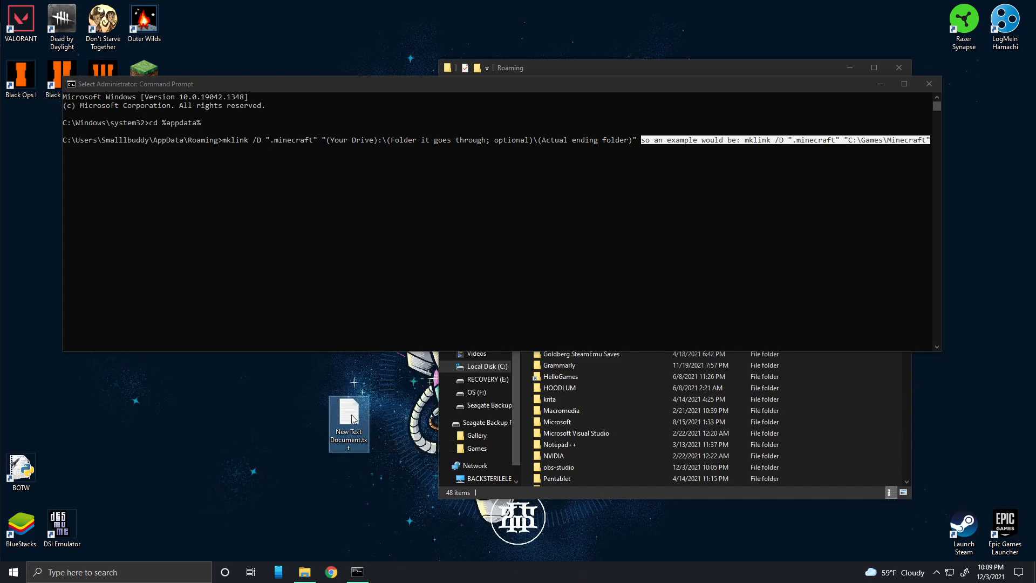
{"action": "double_click", "coordinate": [348, 423]}
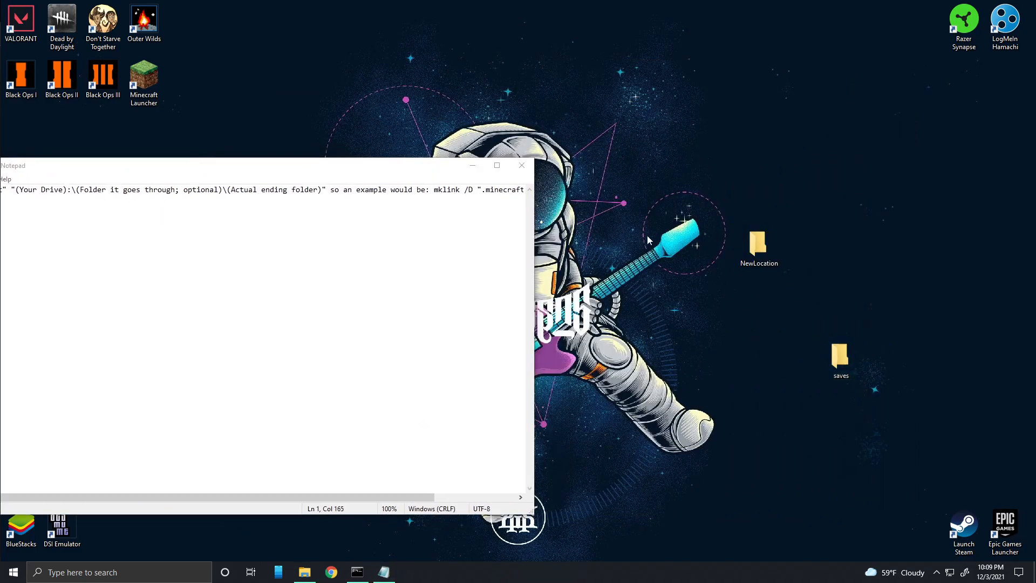
Note the path C:\Users\Smalllbuddy\Desktop\NewLocation in Notepad, then close it unsaved.
{"action": "double_click", "coordinate": [757, 239]}
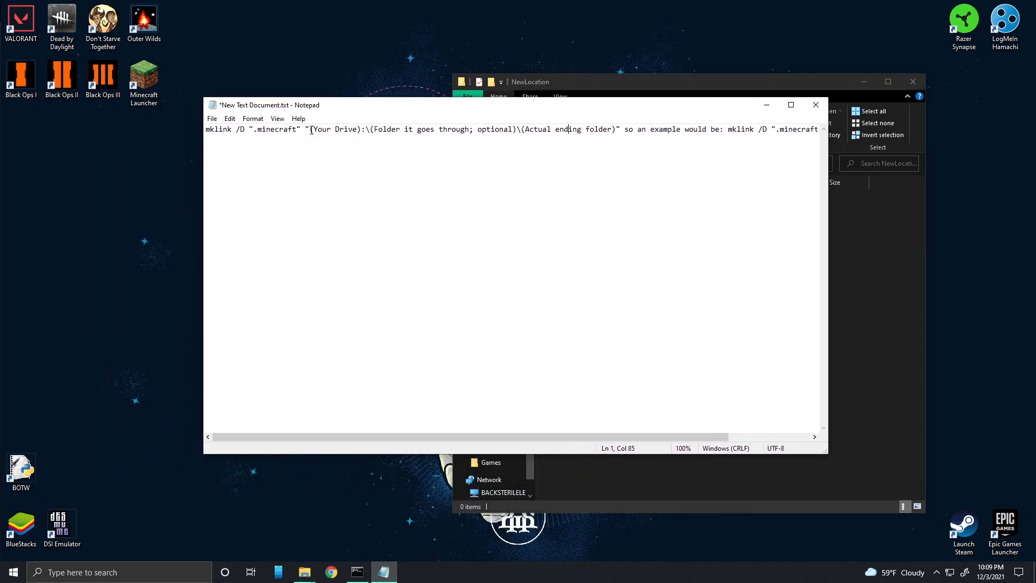
{"action": "left_click", "coordinate": [789, 104]}
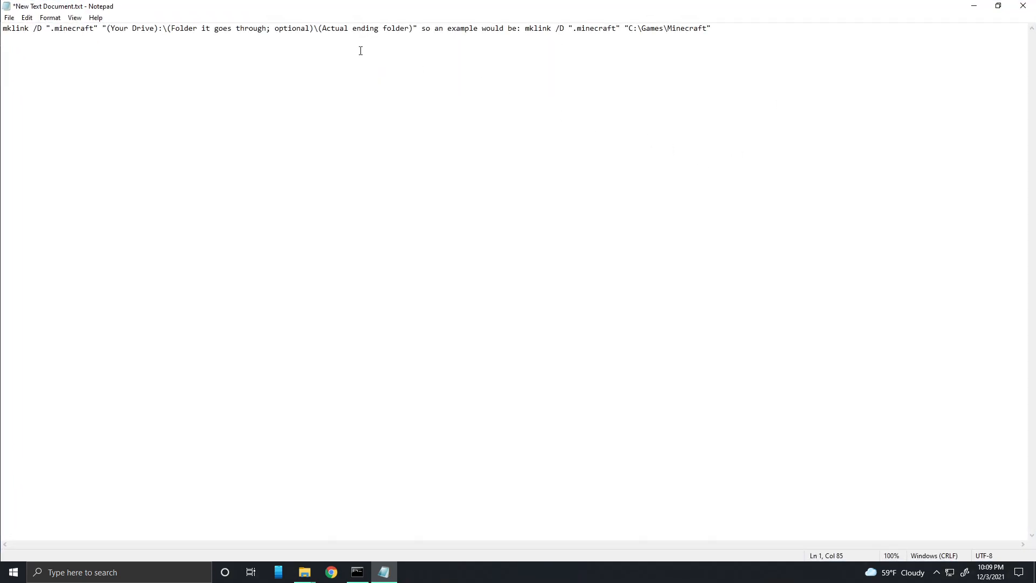
{"action": "mouse_move", "coordinate": [416, 28]}
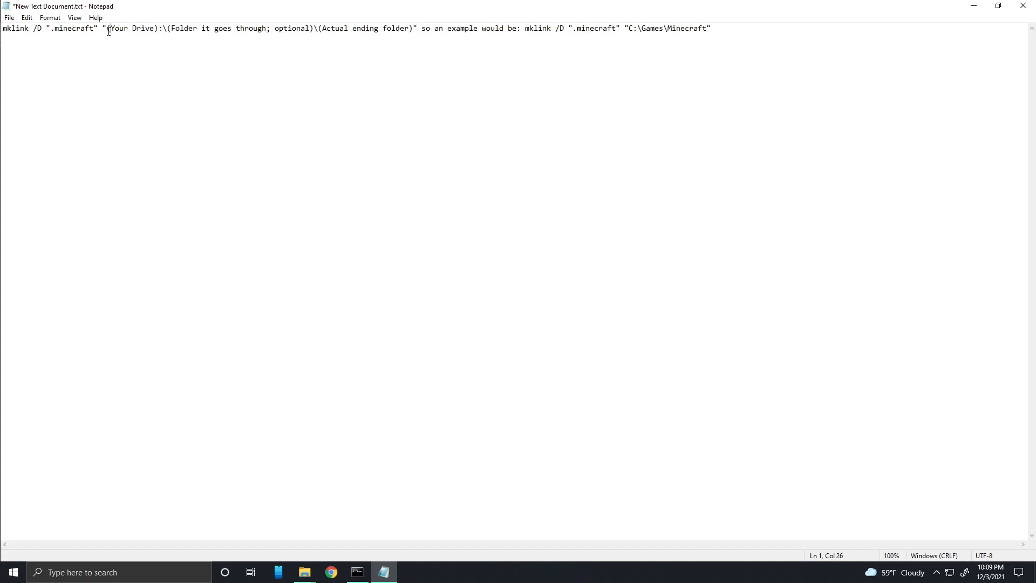
{"action": "type", "text": "C:\\Users\\Smalllbuddy\\Desktop\\NewLocation\""}
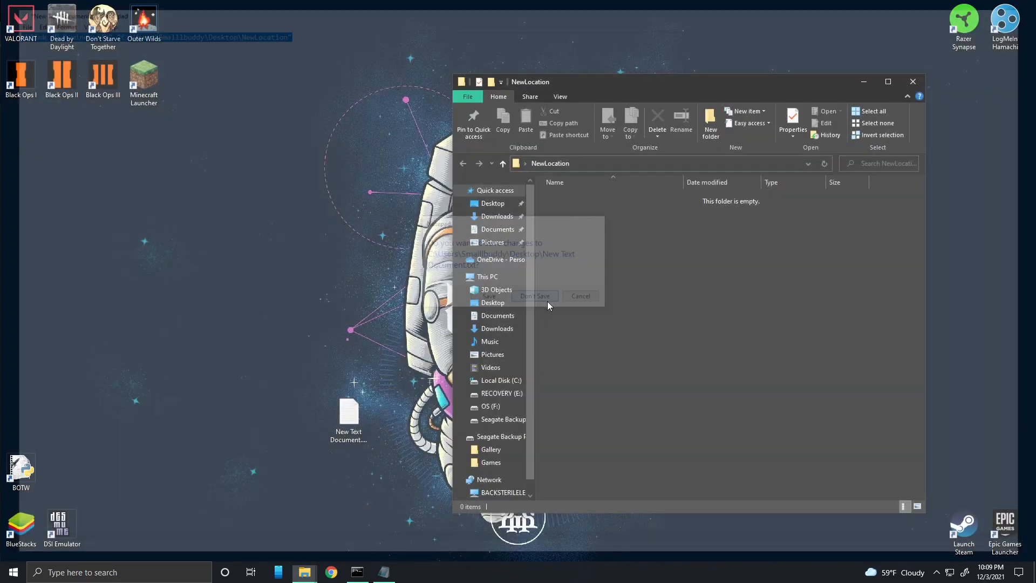
{"action": "left_click", "coordinate": [534, 295]}
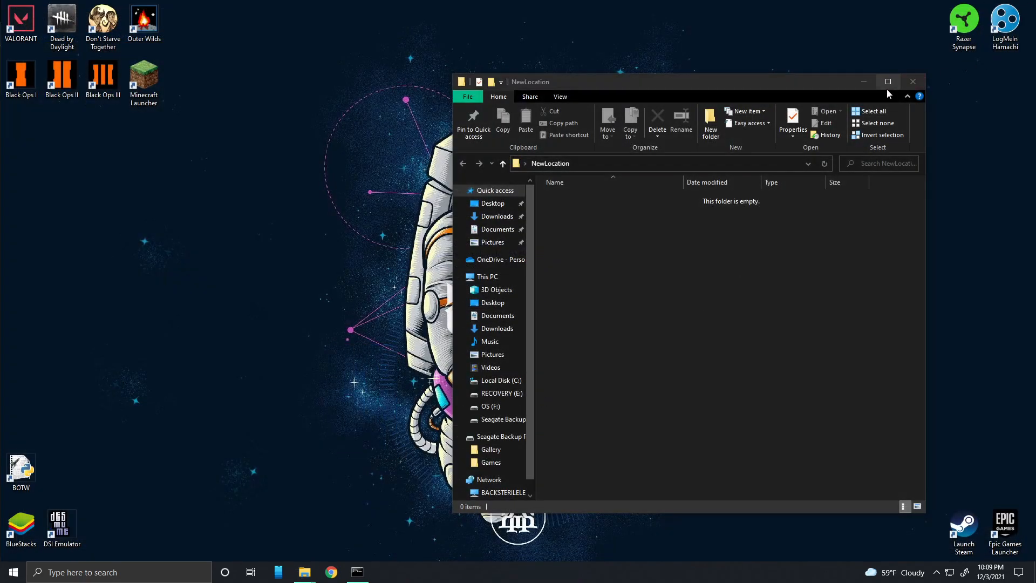
Complete the mklink command with the "C:\Users\Smalllbuddy\Desktop\NewLocation" target and bring up Roaming.
{"action": "left_click", "coordinate": [357, 571]}
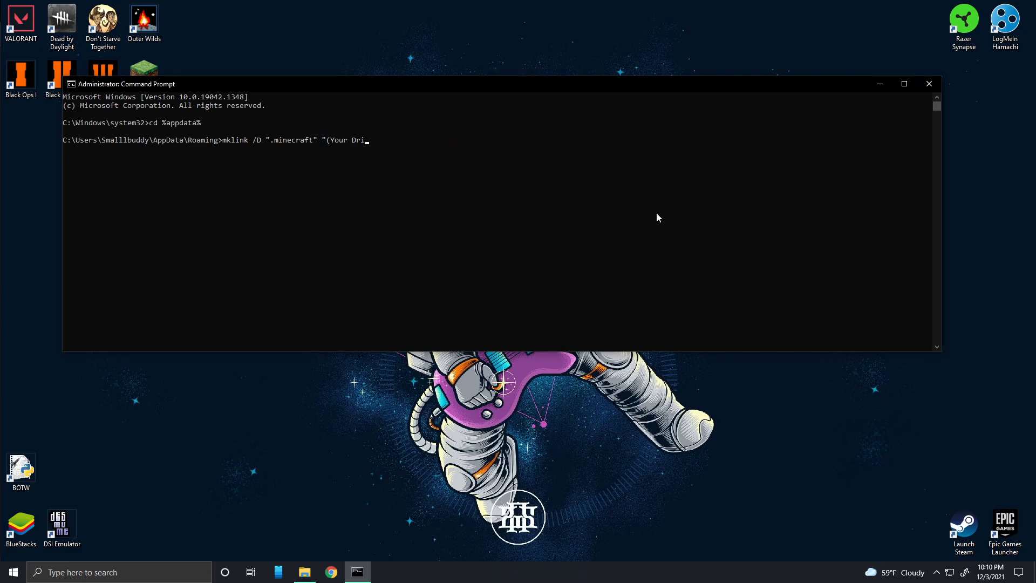
{"action": "type", "text": "C:\\Users\\Smalllbuddy\\Desktop\\NewLocation\""}
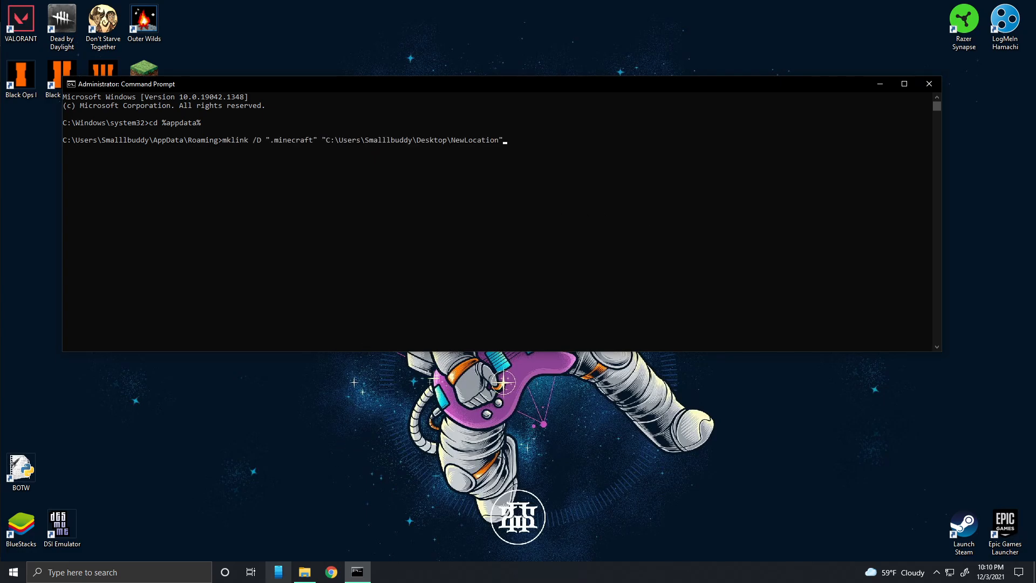
{"action": "left_click", "coordinate": [303, 572]}
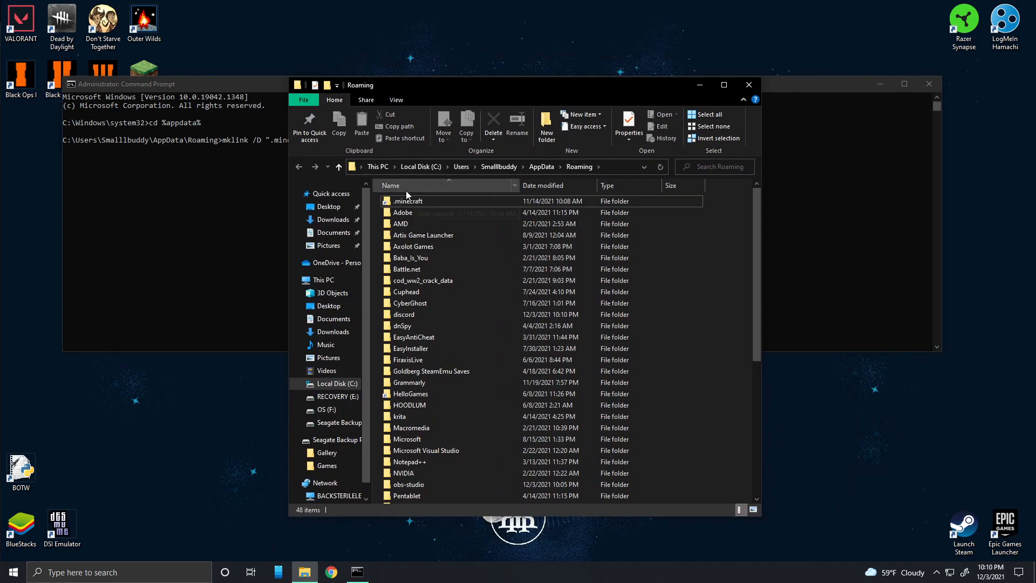
{"action": "left_click", "coordinate": [408, 201]}
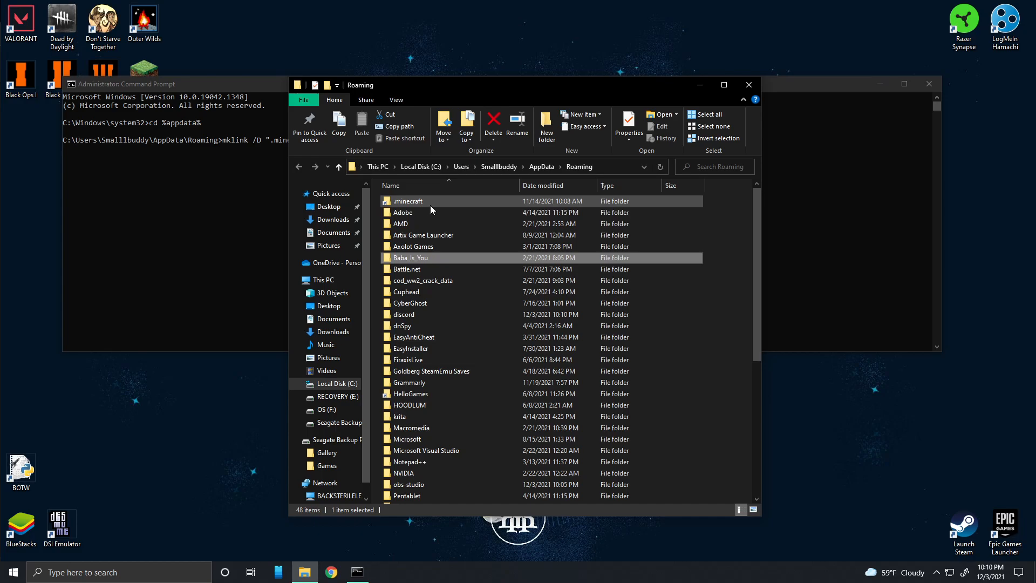
{"action": "mouse_move", "coordinate": [418, 205]}
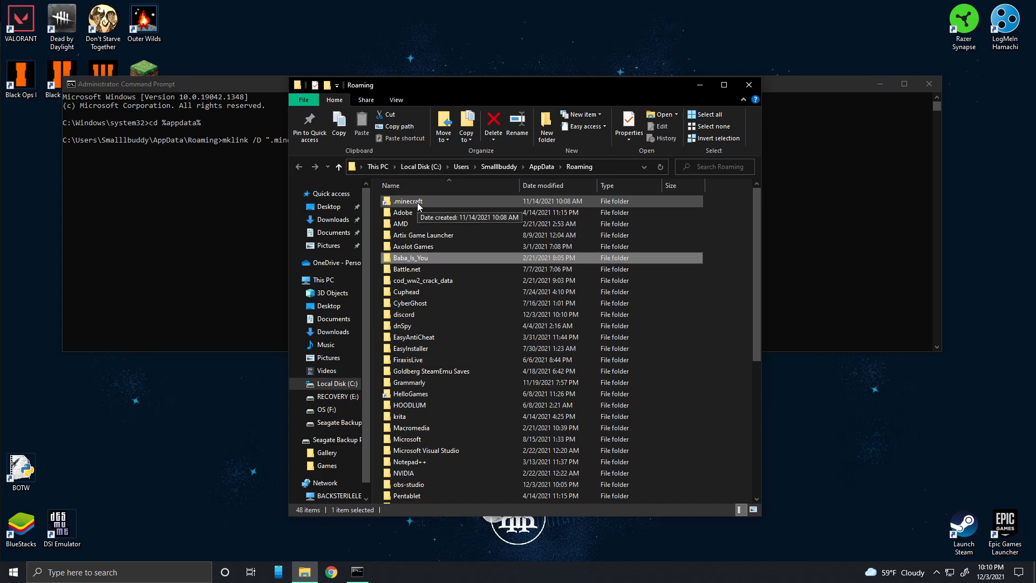
{"action": "right_click", "coordinate": [408, 200]}
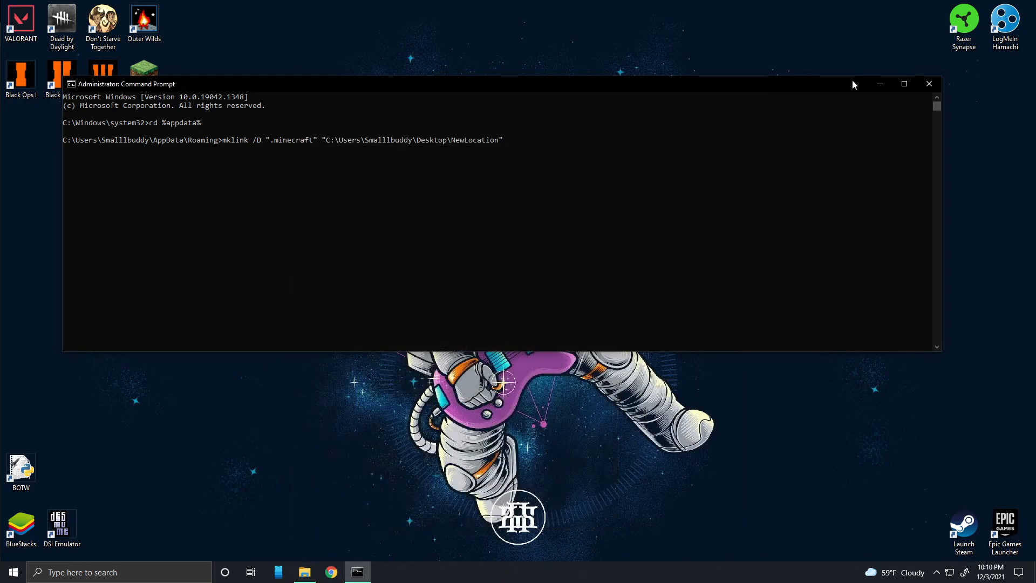
{"action": "left_click", "coordinate": [305, 571]}
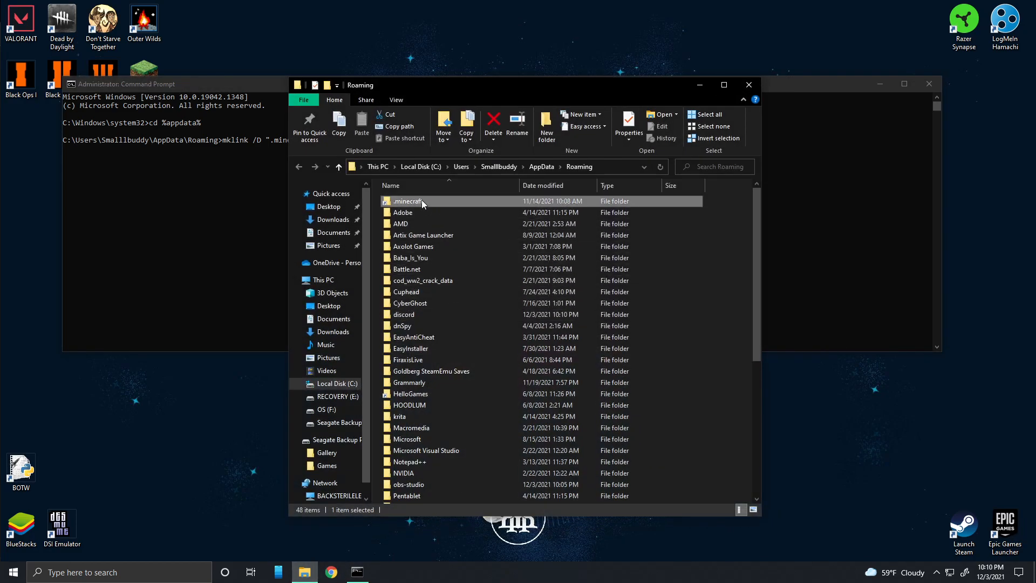
{"action": "double_click", "coordinate": [408, 201]}
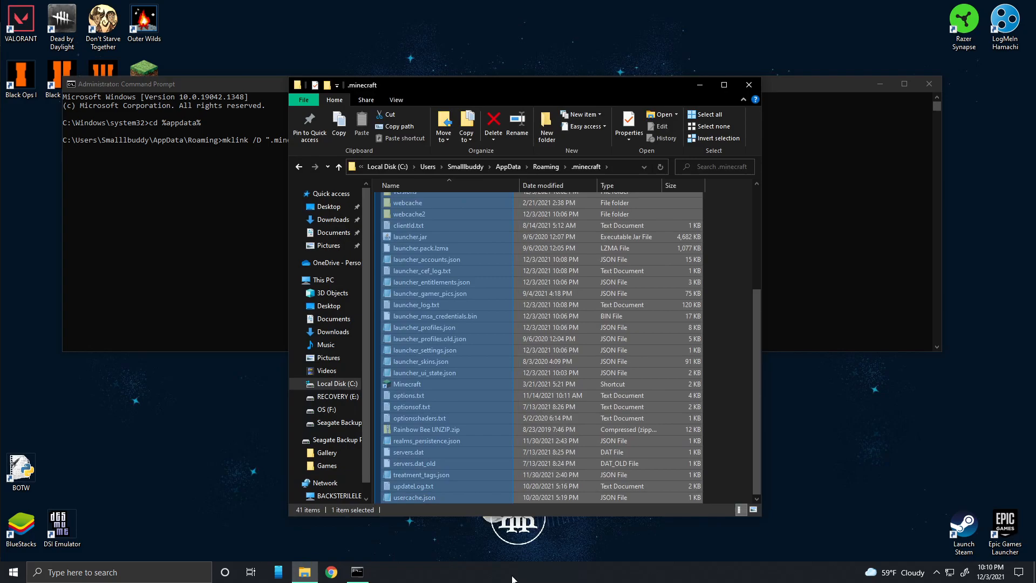
{"action": "right_click", "coordinate": [424, 327]}
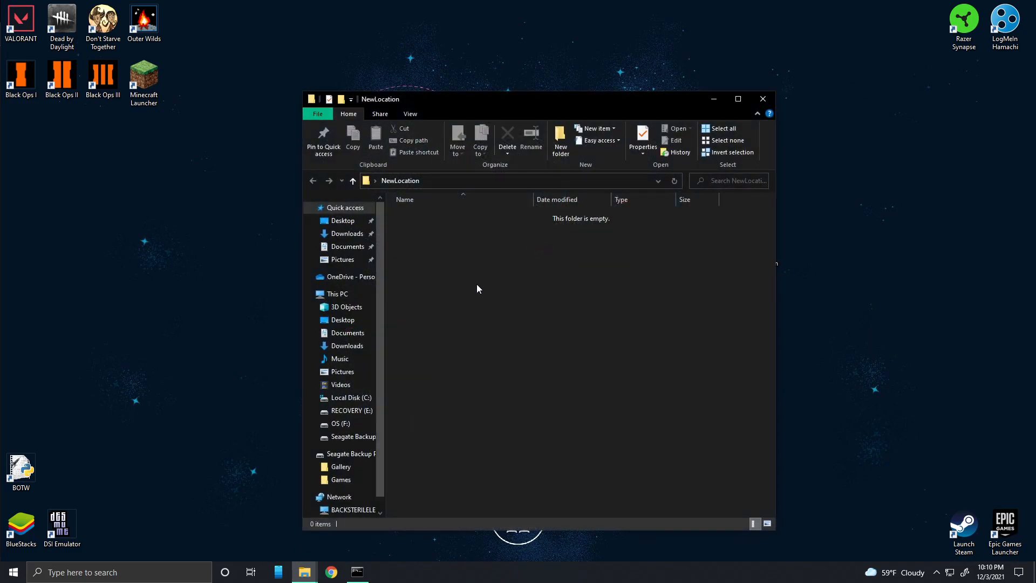
{"action": "mouse_move", "coordinate": [560, 311]}
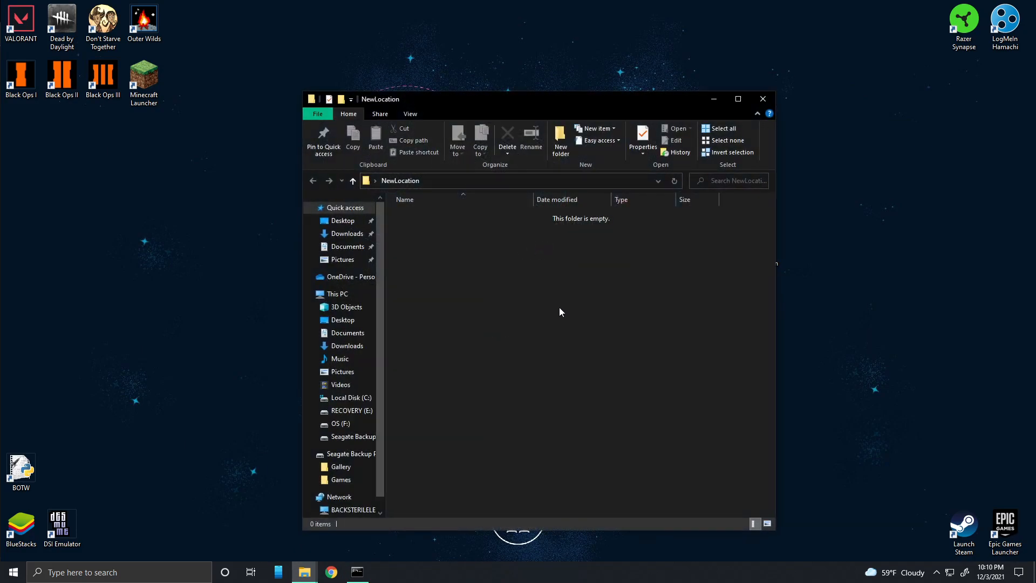
{"action": "mouse_move", "coordinate": [305, 571]}
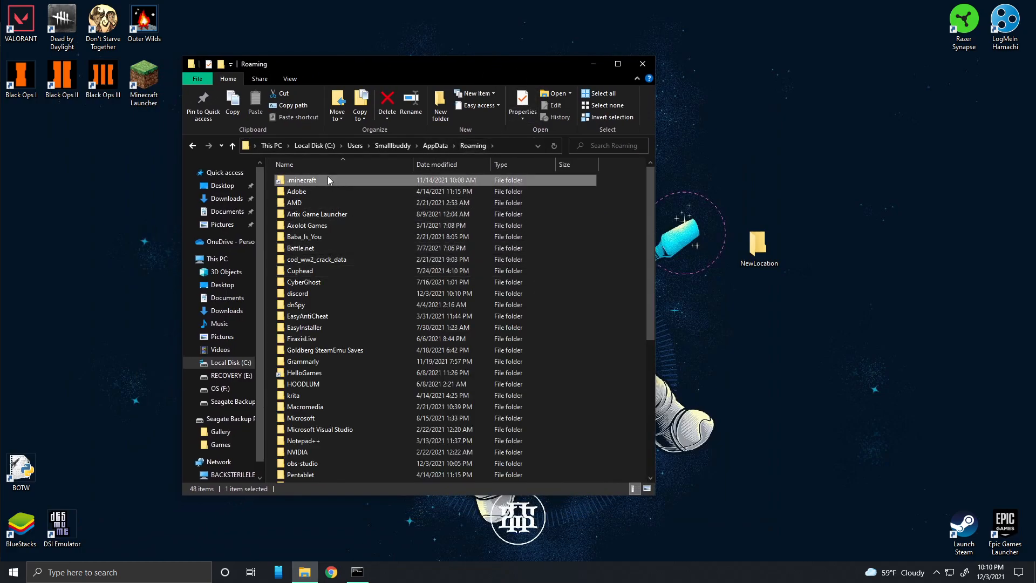
Delete the original .minecraft folder from Roaming and minimize, then restore Explorer.
{"action": "double_click", "coordinate": [303, 180]}
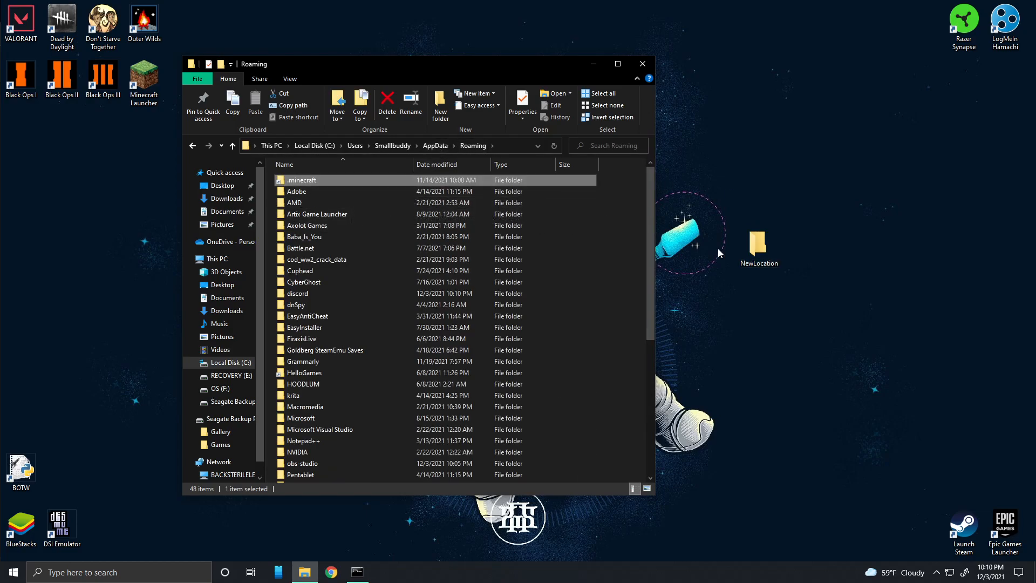
{"action": "left_click", "coordinate": [386, 103]}
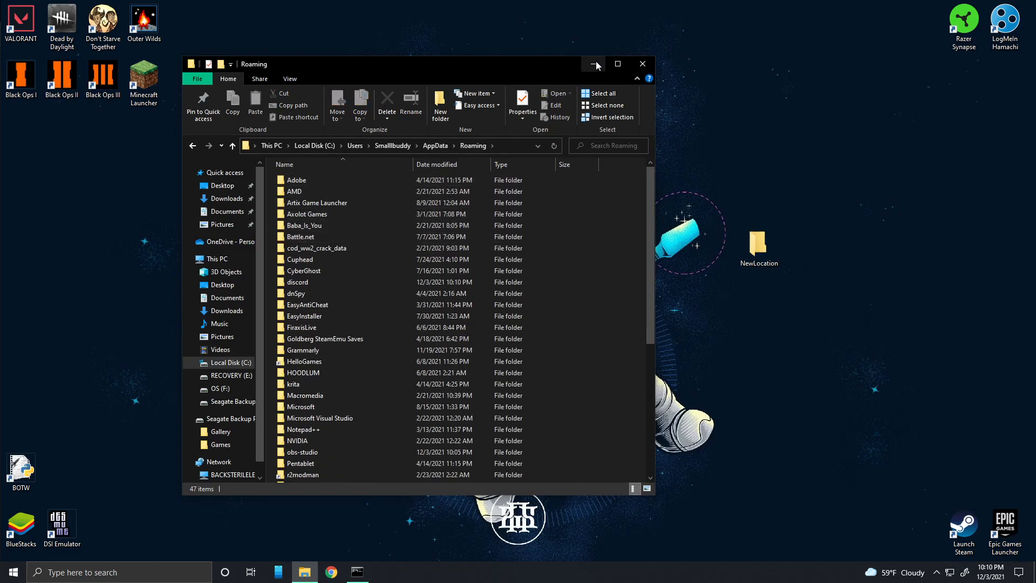
{"action": "left_click", "coordinate": [592, 64]}
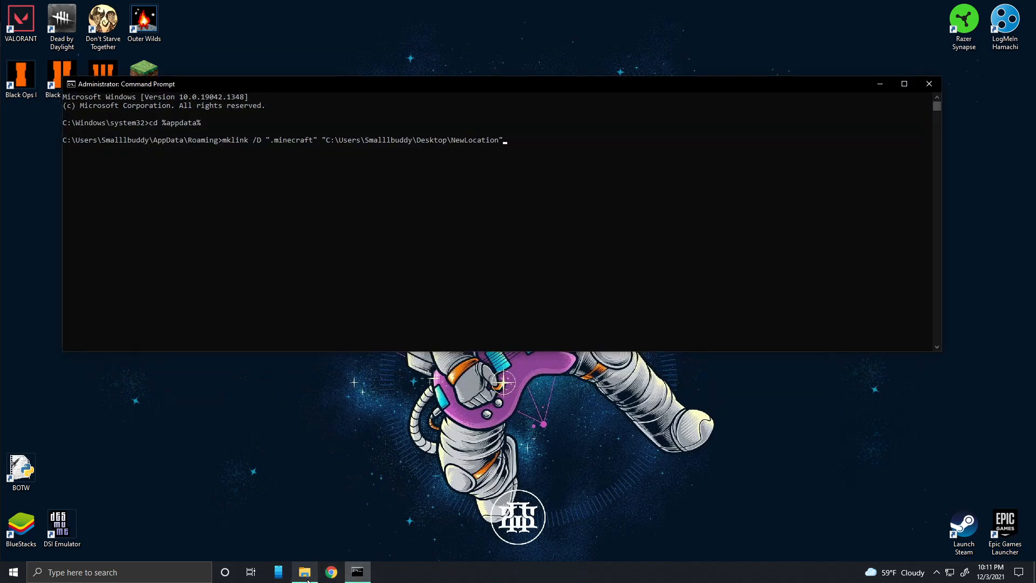
{"action": "left_click", "coordinate": [304, 571]}
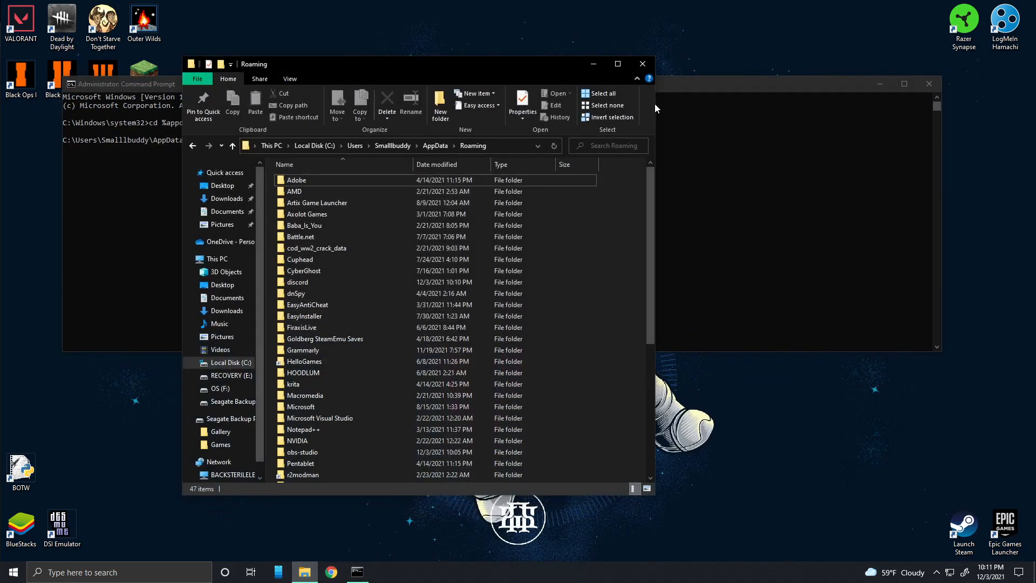
{"action": "mouse_move", "coordinate": [588, 75]}
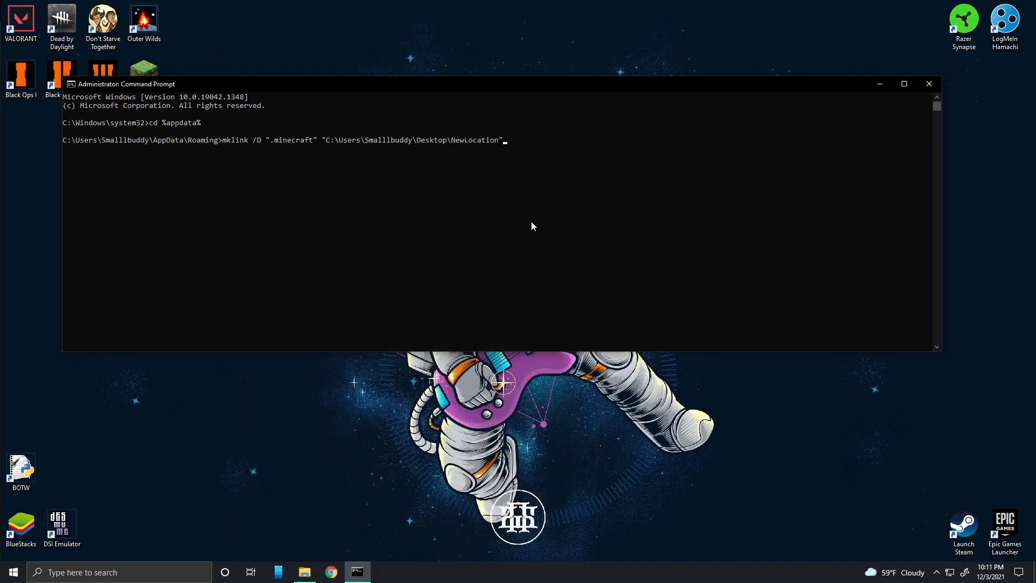
{"action": "mouse_move", "coordinate": [223, 144]}
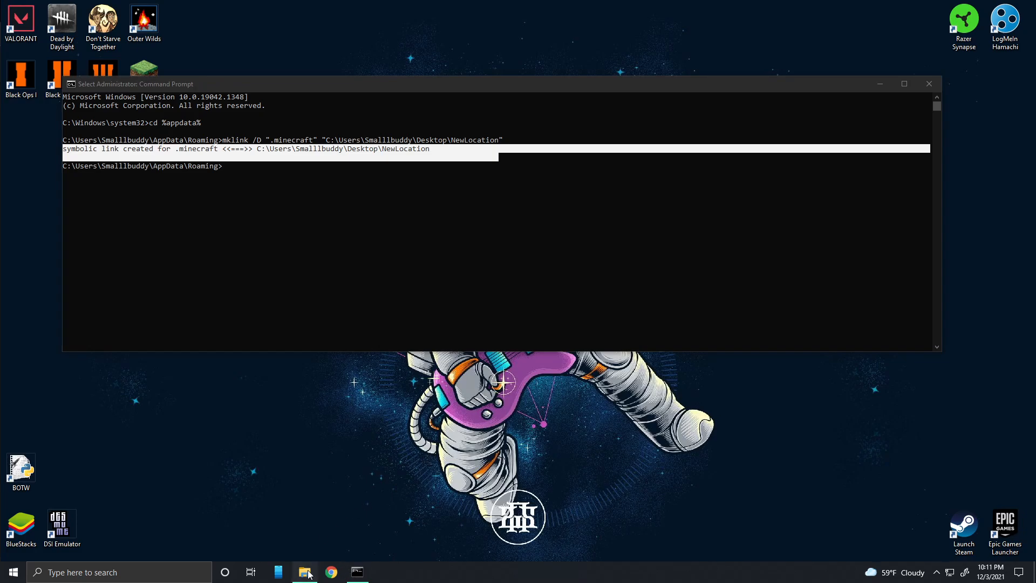
Open the .minecraft link and desktop NewLocation to confirm the test document appears in both.
{"action": "left_click", "coordinate": [303, 571]}
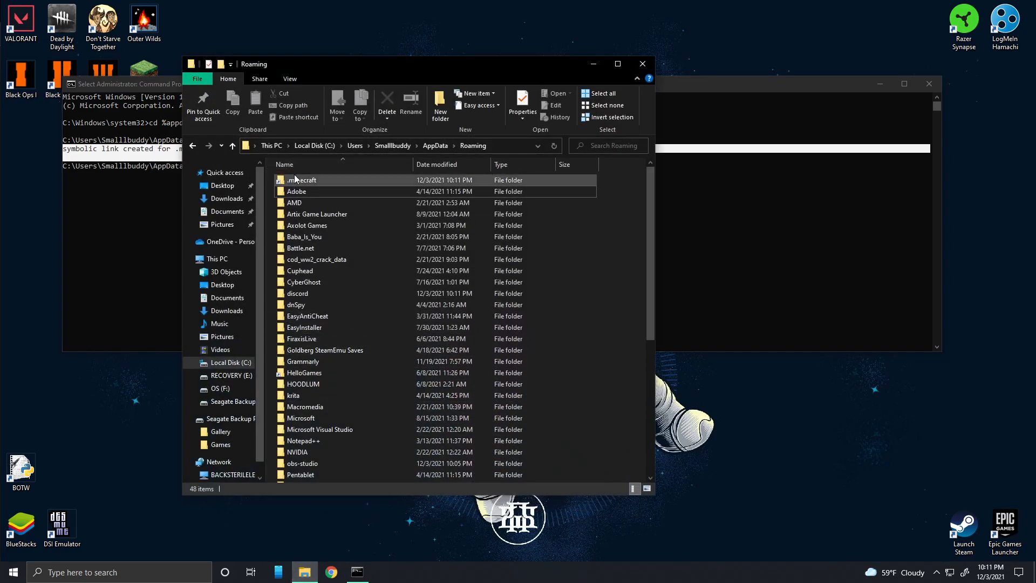
{"action": "mouse_move", "coordinate": [342, 190]}
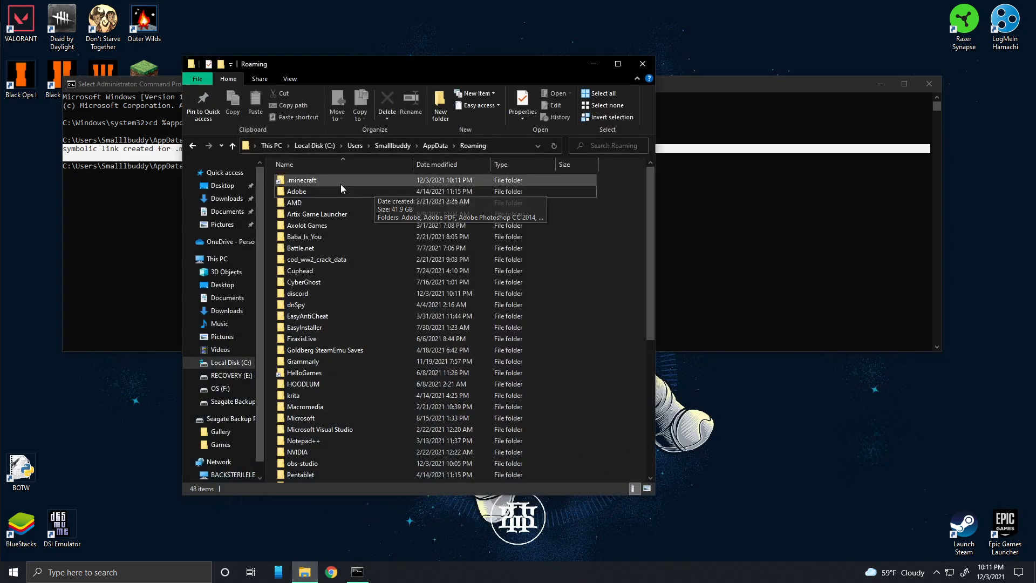
{"action": "mouse_move", "coordinate": [311, 180]}
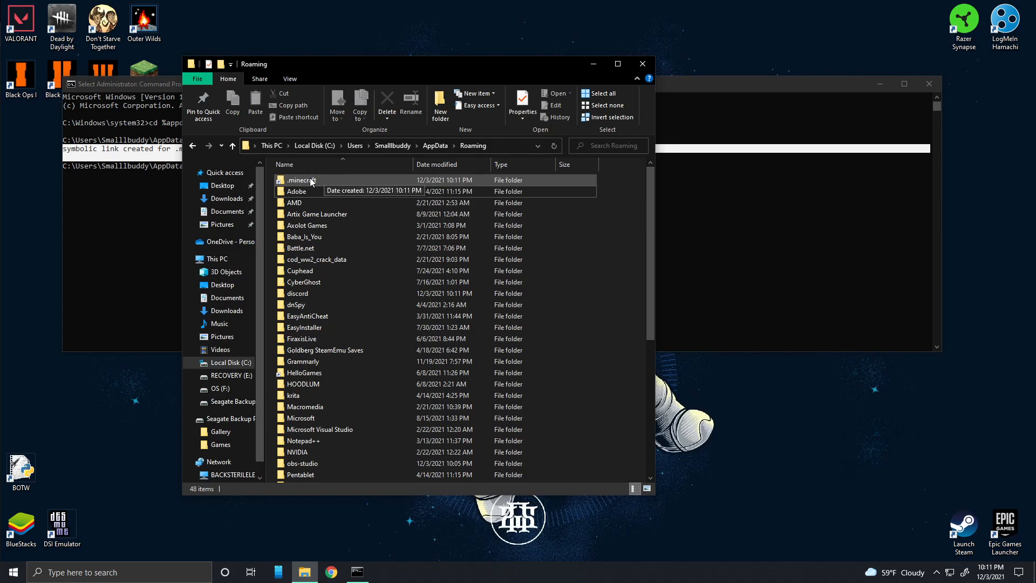
{"action": "left_click", "coordinate": [303, 180]}
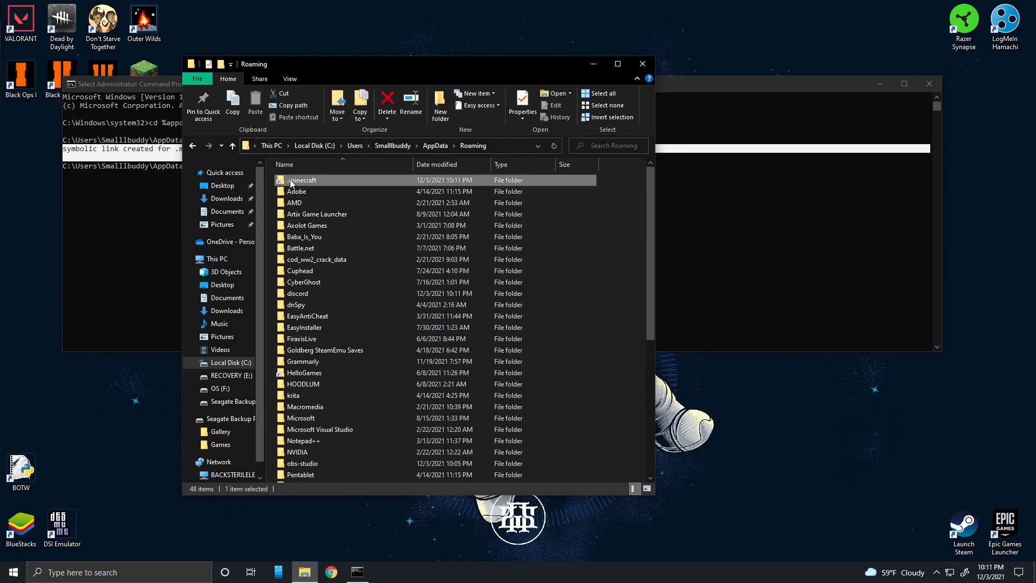
{"action": "double_click", "coordinate": [302, 179]}
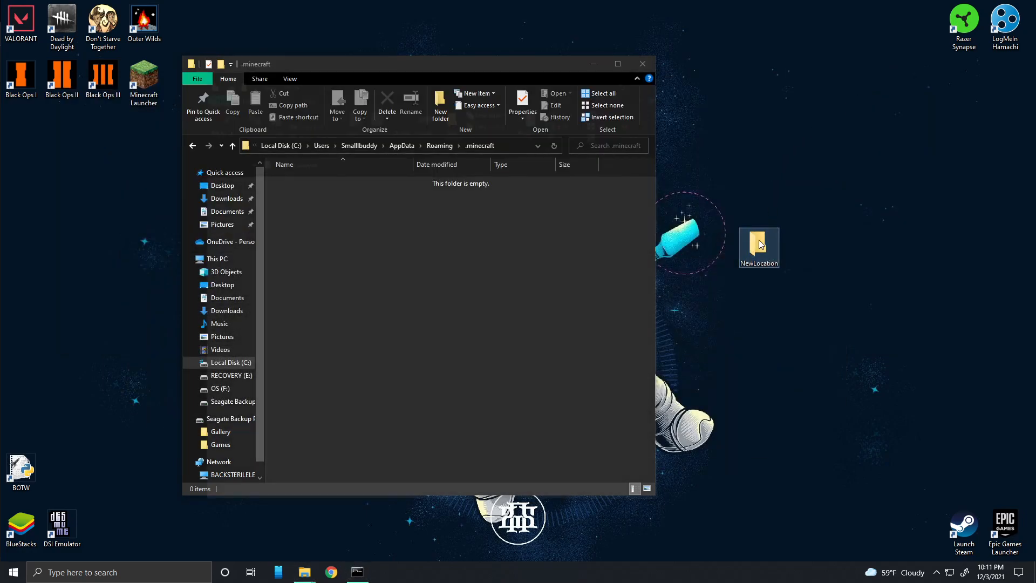
{"action": "double_click", "coordinate": [758, 244]}
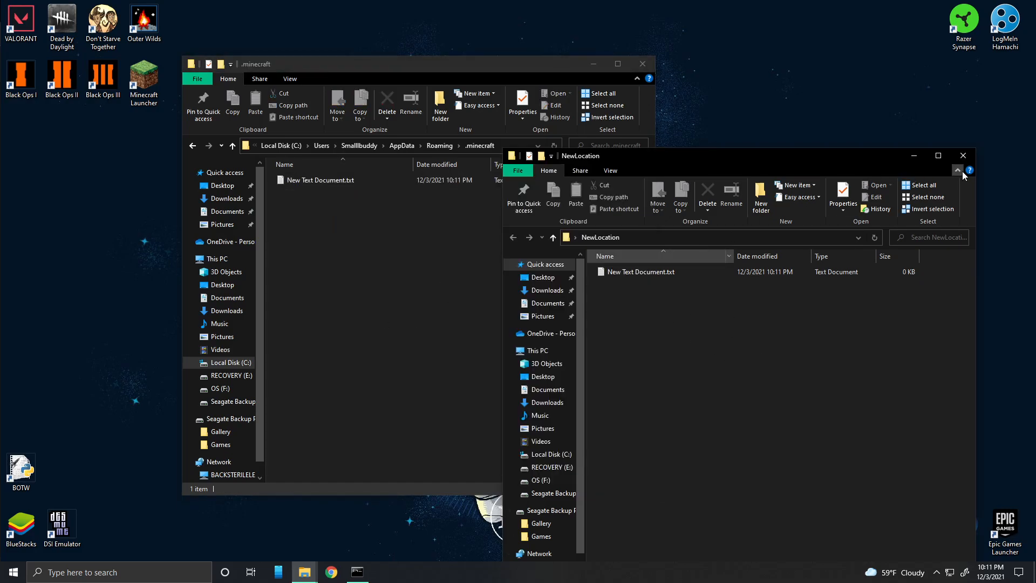
{"action": "left_click", "coordinate": [963, 155]}
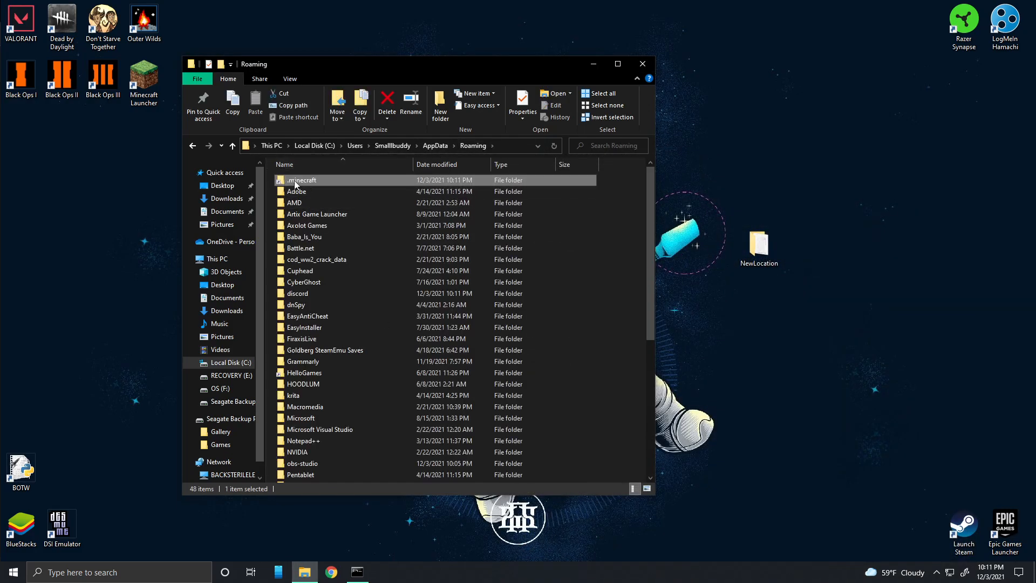
{"action": "double_click", "coordinate": [758, 238]}
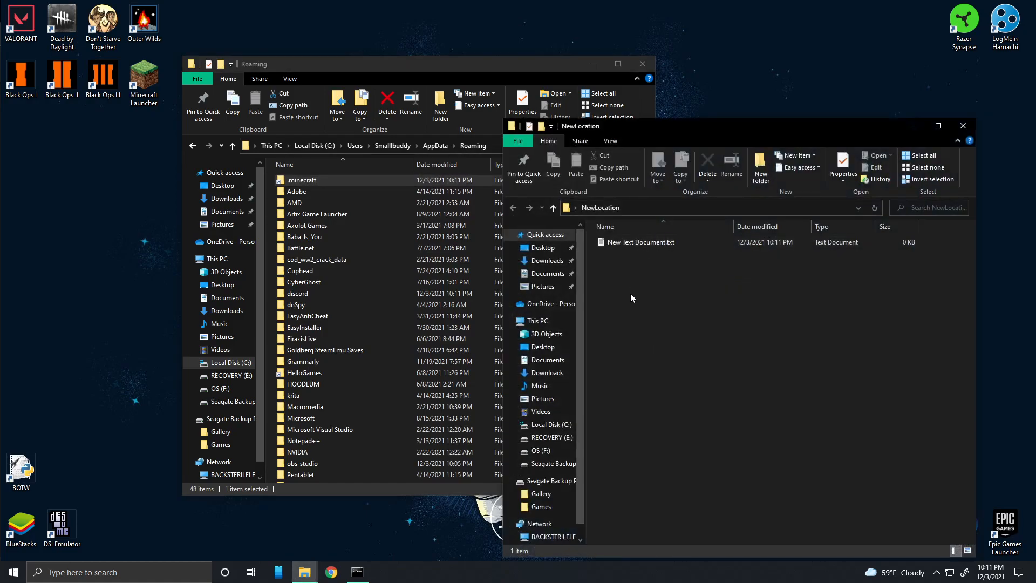
{"action": "mouse_move", "coordinate": [962, 126]}
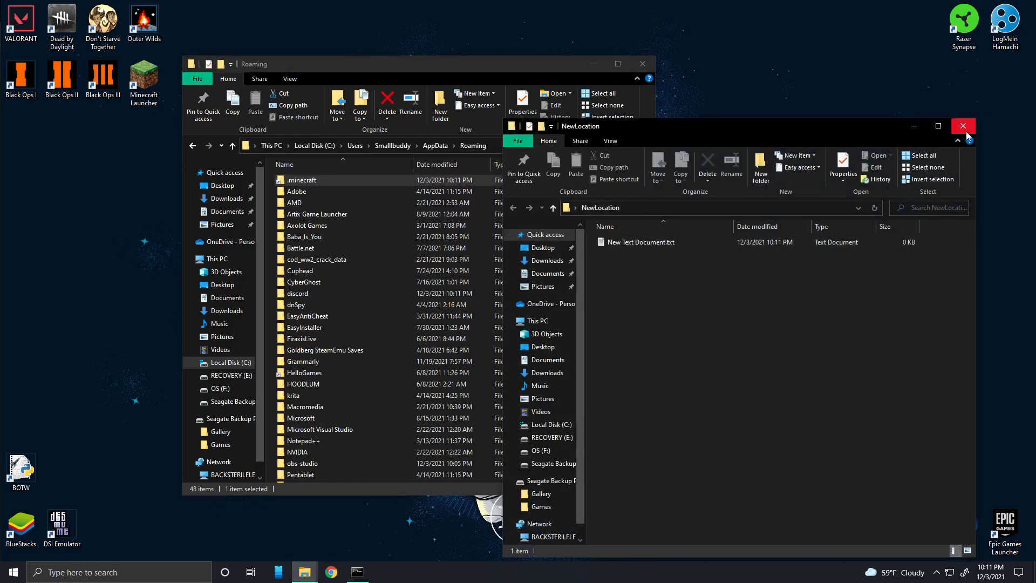
{"action": "left_click", "coordinate": [963, 126]}
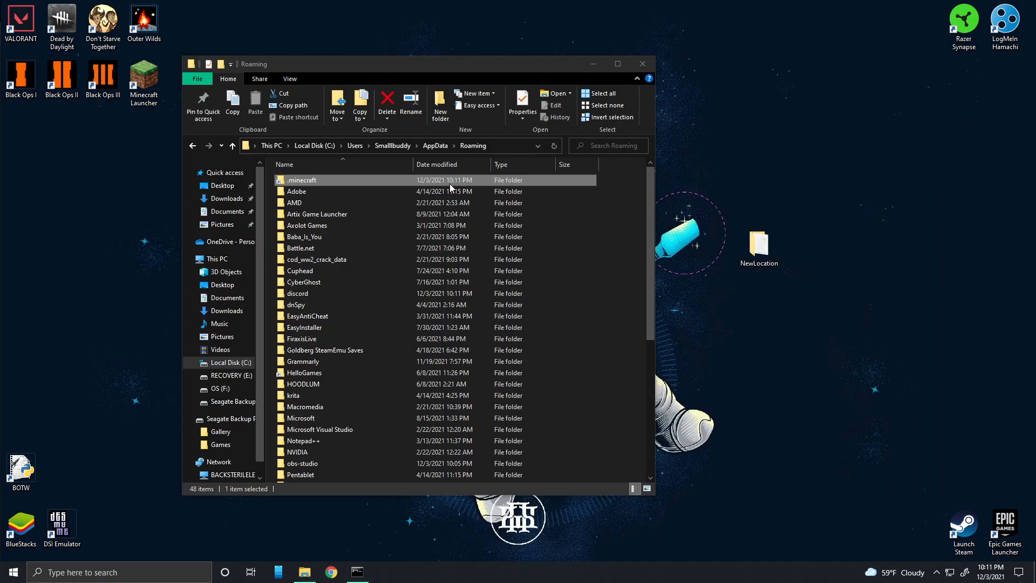
{"action": "mouse_move", "coordinate": [452, 184]}
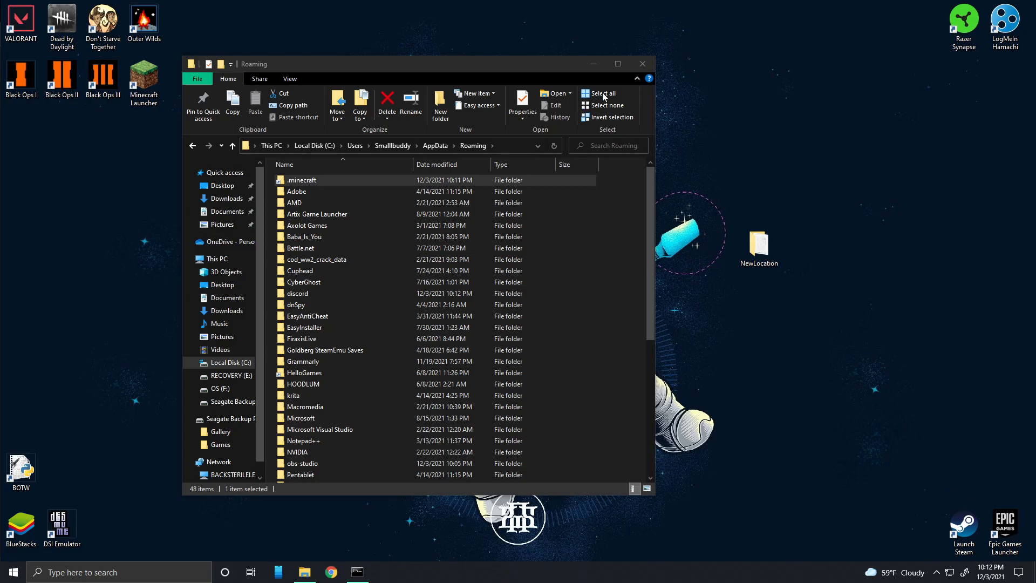
{"action": "mouse_move", "coordinate": [580, 75]}
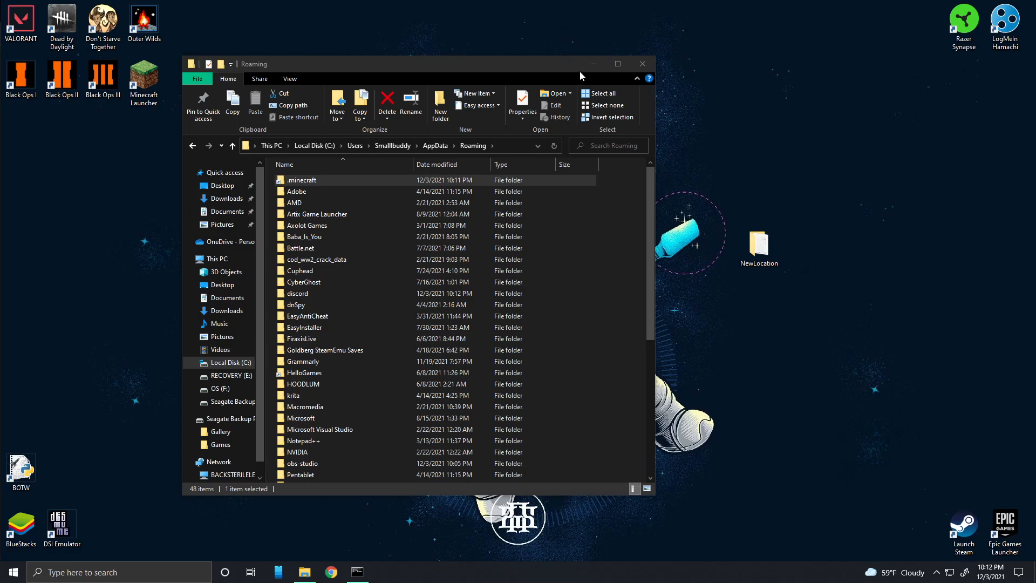